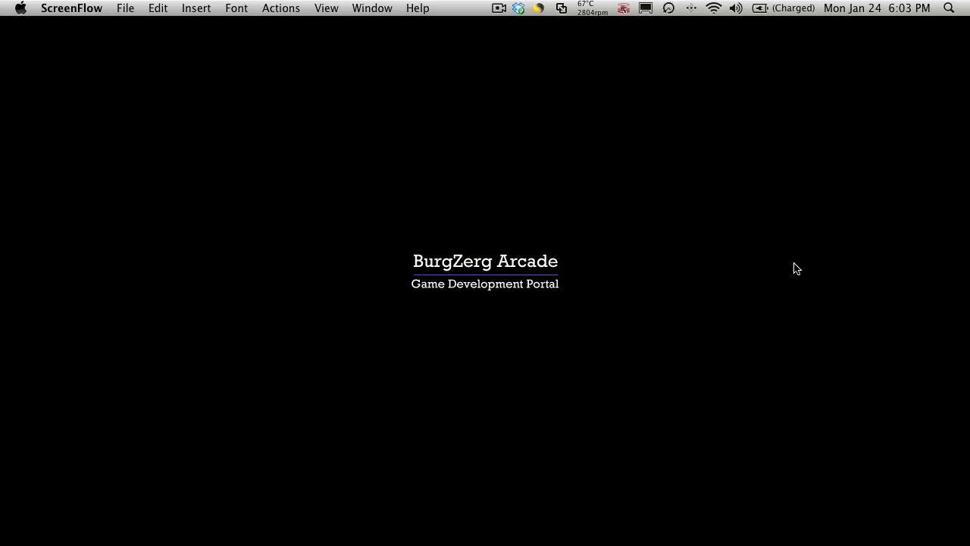
{"action": "mouse_move", "coordinate": [812, 237]}
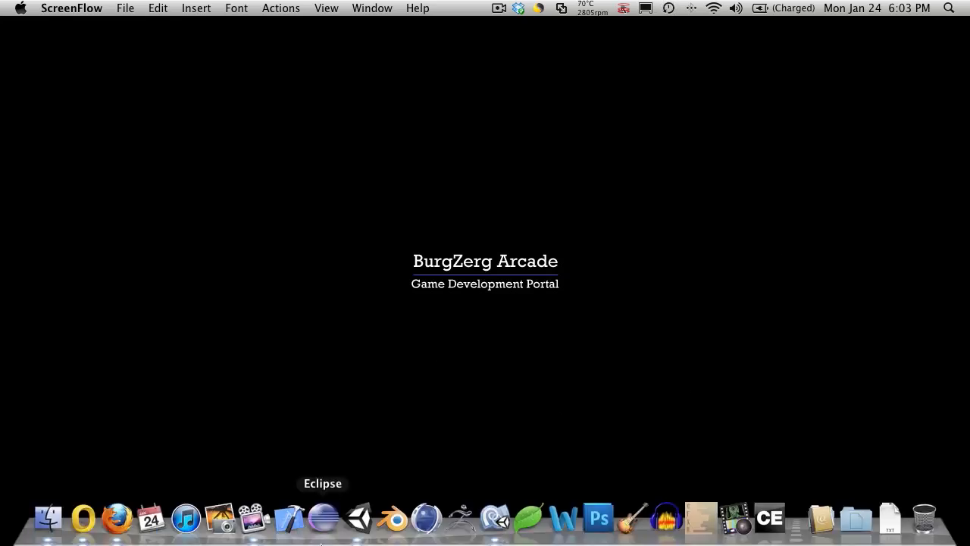
{"action": "mouse_move", "coordinate": [185, 519]}
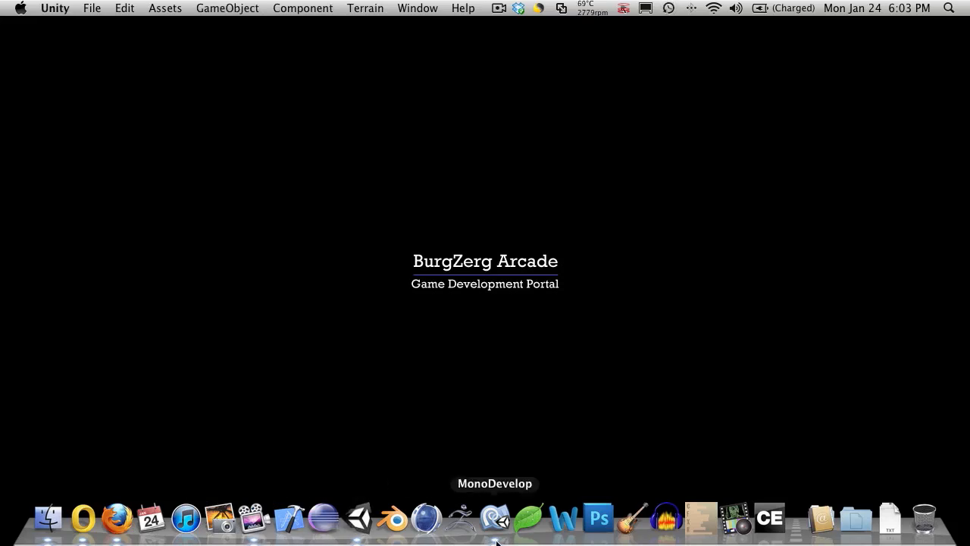
Bring MonoDevelop forward to view ItemGenerator.cs with the Short Sword, Morningstar and Silifi names
{"action": "left_click", "coordinate": [494, 518]}
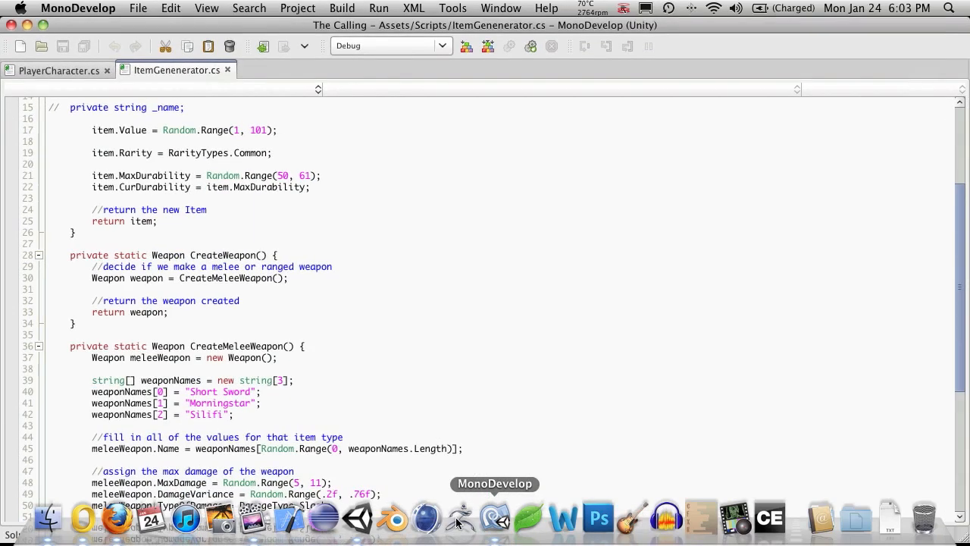
{"action": "mouse_move", "coordinate": [358, 519]}
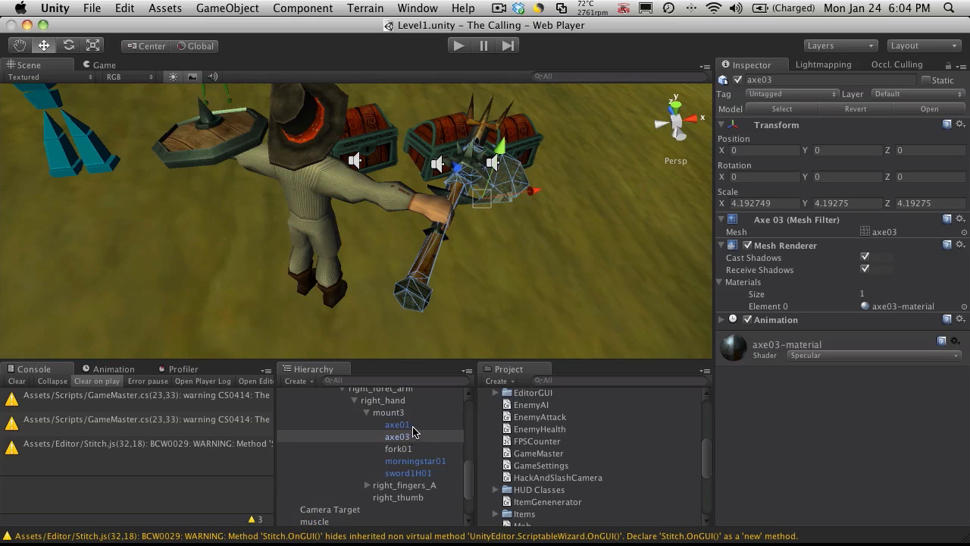
Play-test Level1 to see the character and loot windows, then stop and collapse Player Camera's Sun Shafts
{"action": "key", "text": "cmd+tab"}
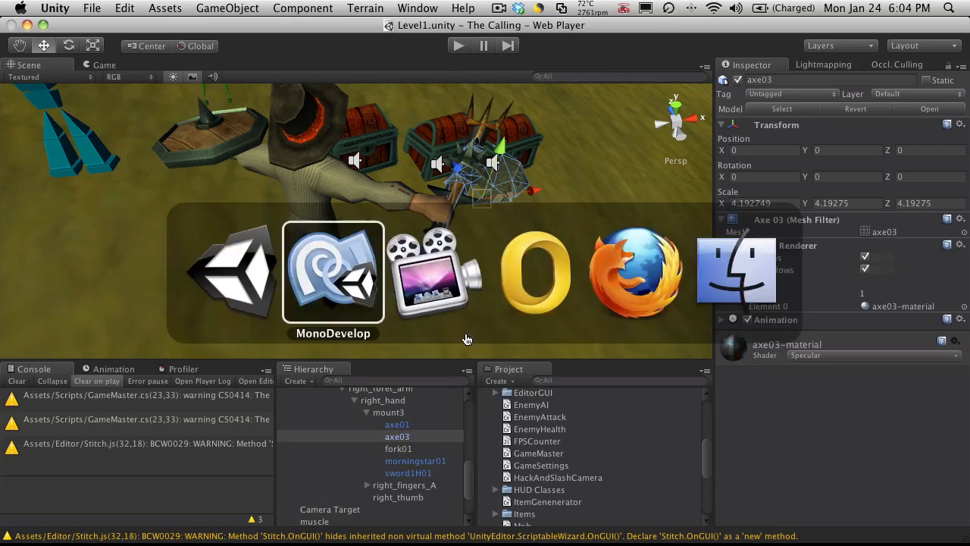
{"action": "mouse_move", "coordinate": [349, 303]}
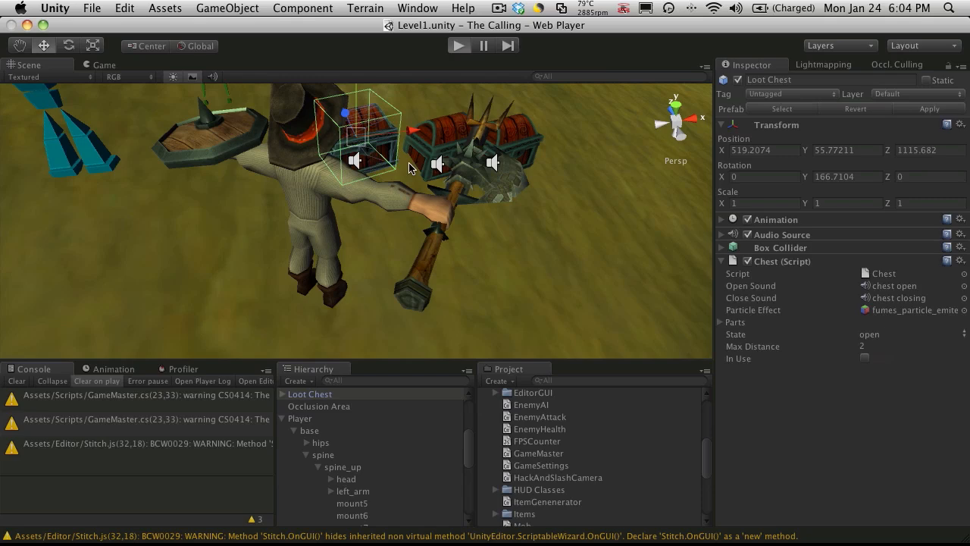
{"action": "left_click", "coordinate": [458, 46]}
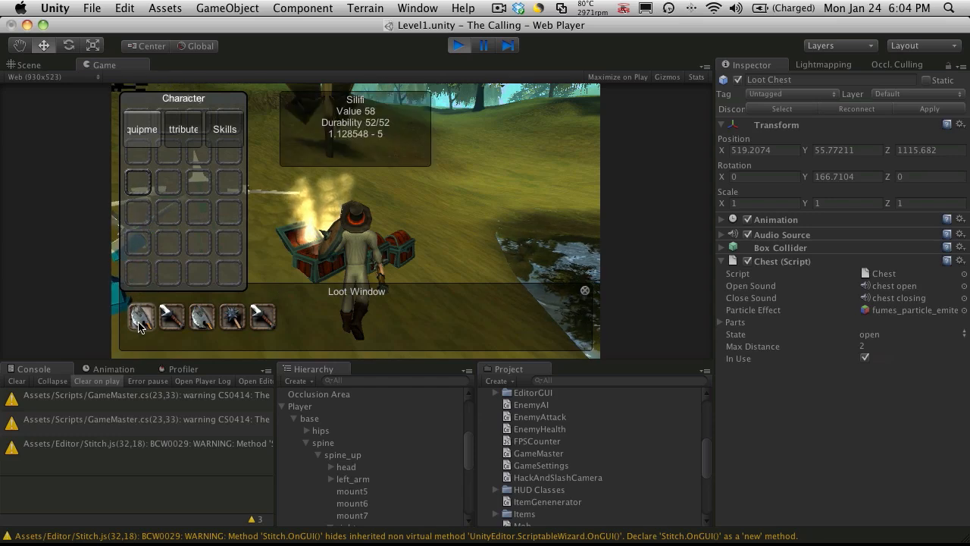
{"action": "mouse_move", "coordinate": [170, 317]}
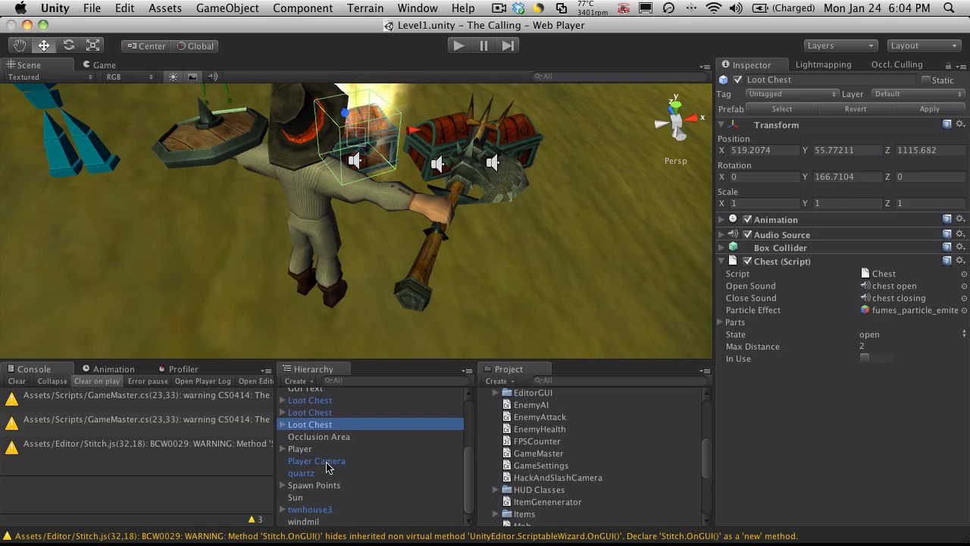
{"action": "left_click", "coordinate": [316, 461]}
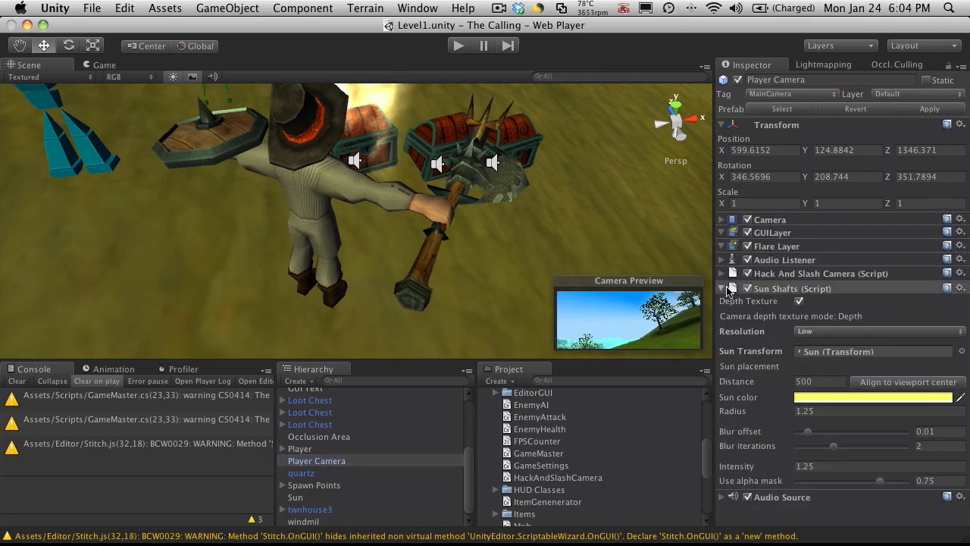
{"action": "left_click", "coordinate": [722, 288]}
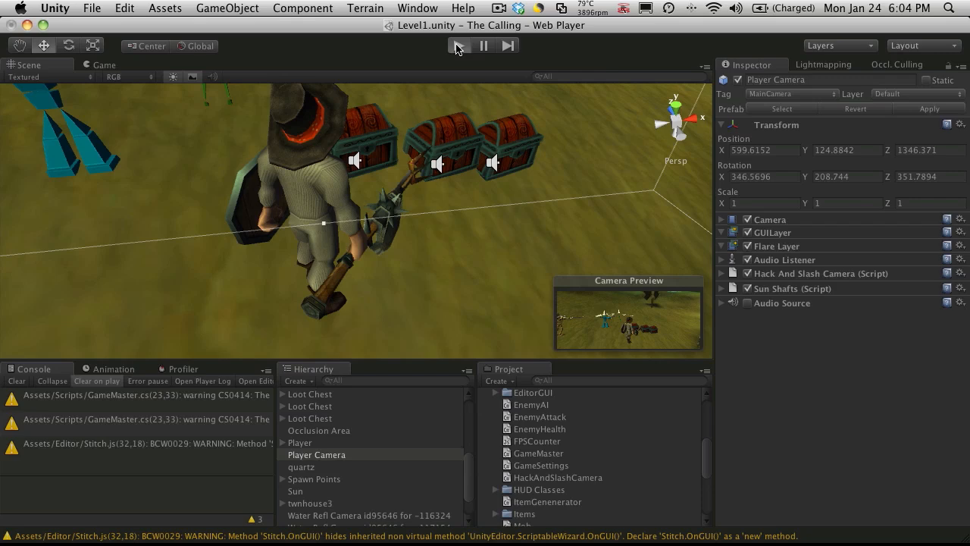
{"action": "left_click", "coordinate": [458, 45]}
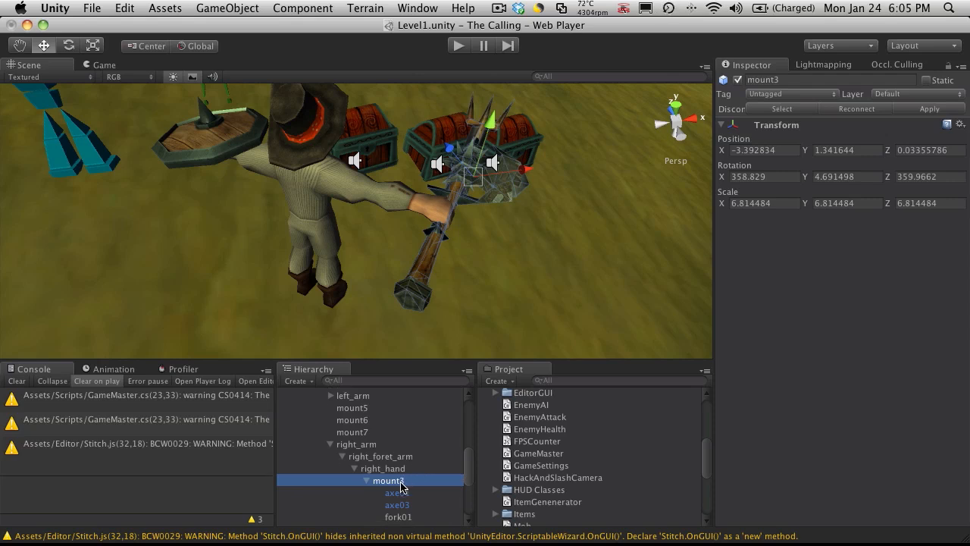
Rename the mount3 object under right_hand to mainhand and select it
{"action": "double_click", "coordinate": [388, 479]}
{"action": "type", "text": "mainha"}
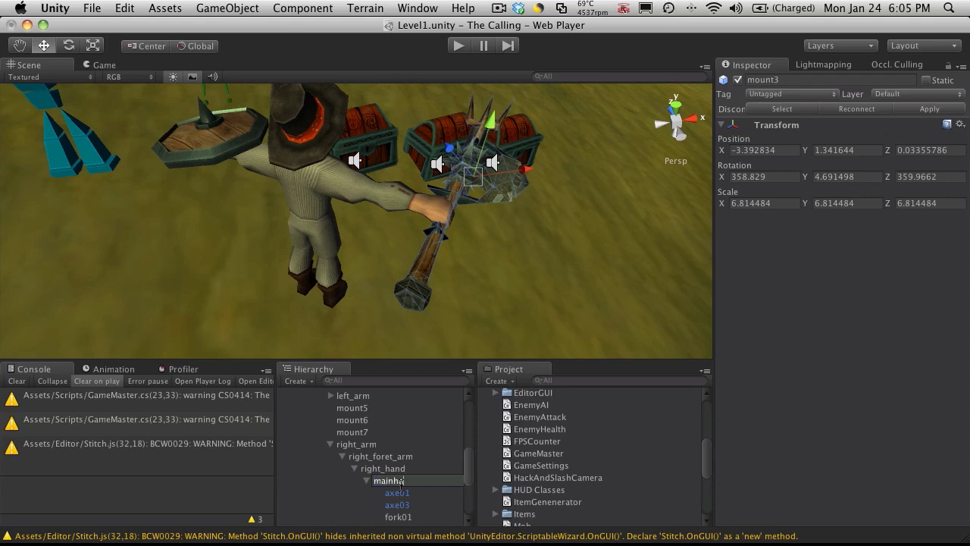
{"action": "left_click", "coordinate": [391, 481]}
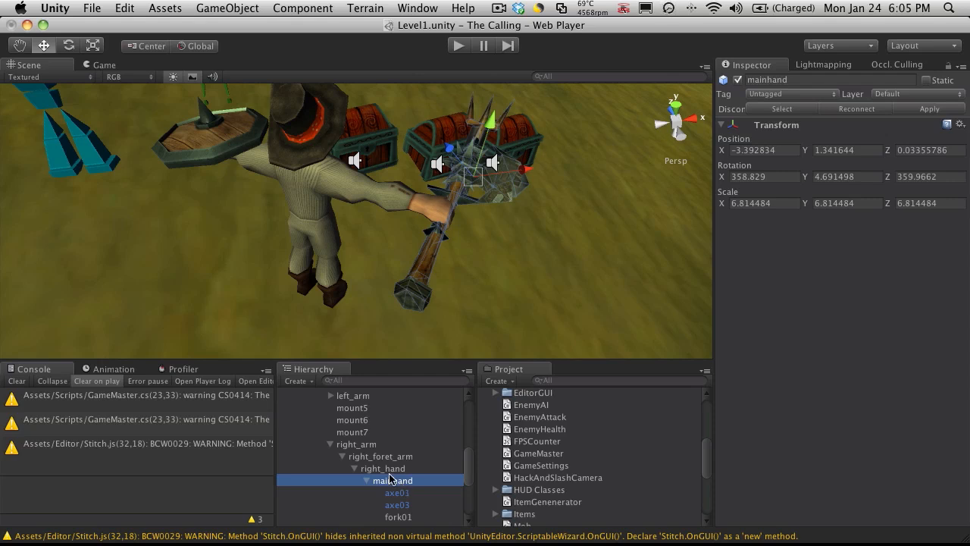
{"action": "left_click", "coordinate": [398, 488]}
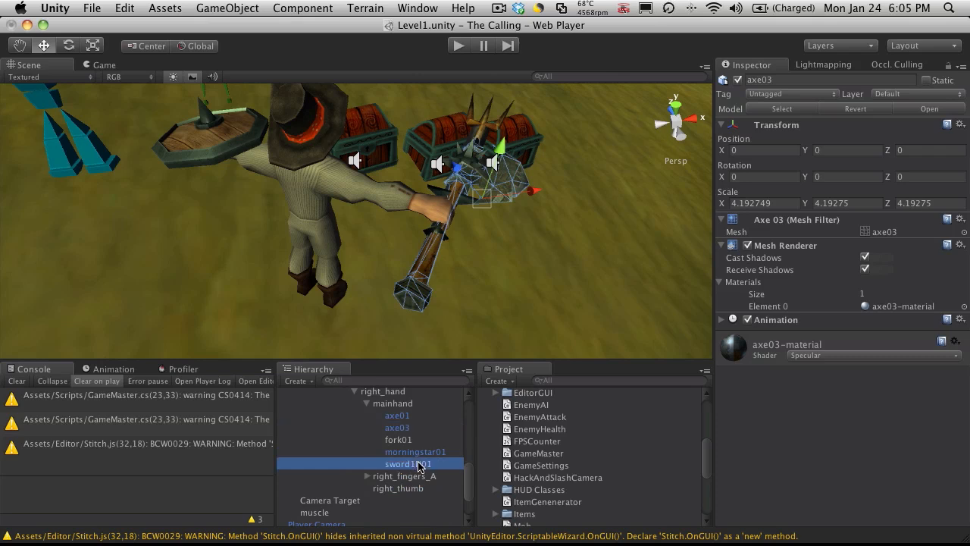
Rename the main-hand weapons axe03 to Silifi and morningstar01 to morningstar
{"action": "left_click", "coordinate": [415, 452]}
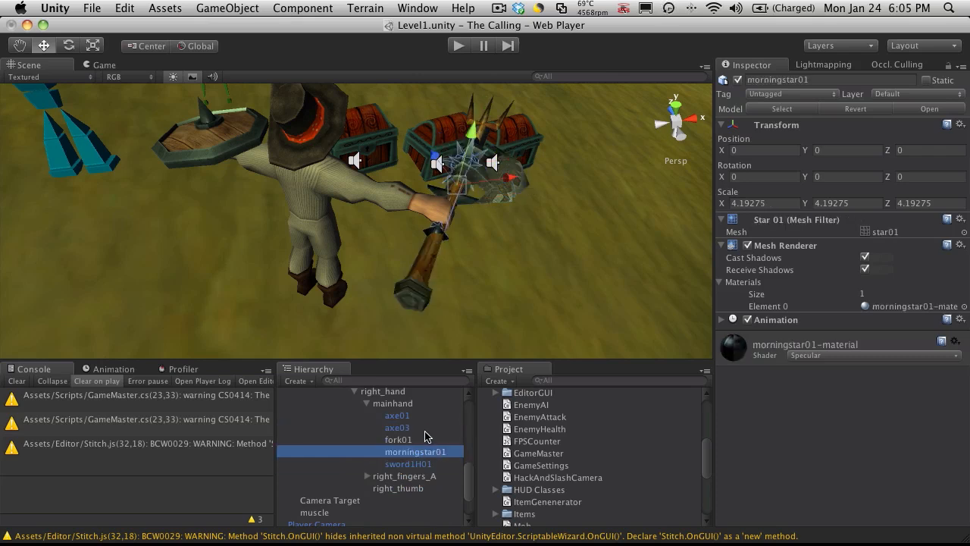
{"action": "left_click", "coordinate": [399, 439]}
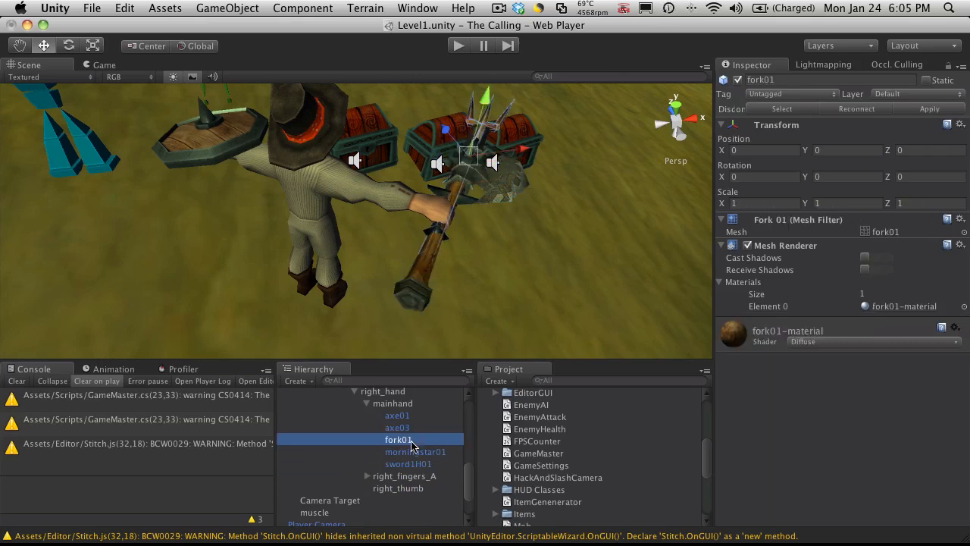
{"action": "left_click", "coordinate": [397, 416]}
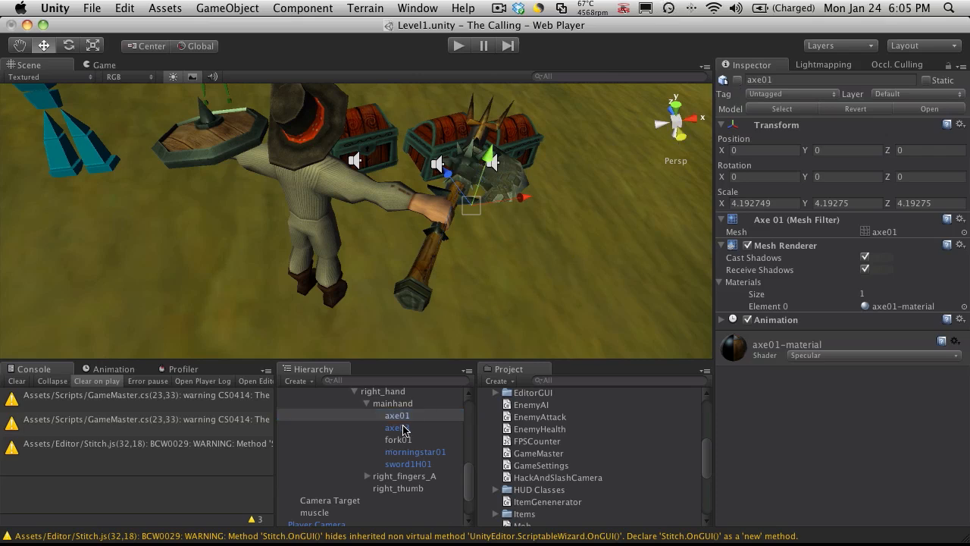
{"action": "left_click", "coordinate": [397, 428]}
{"action": "type", "text": "Silifi"}
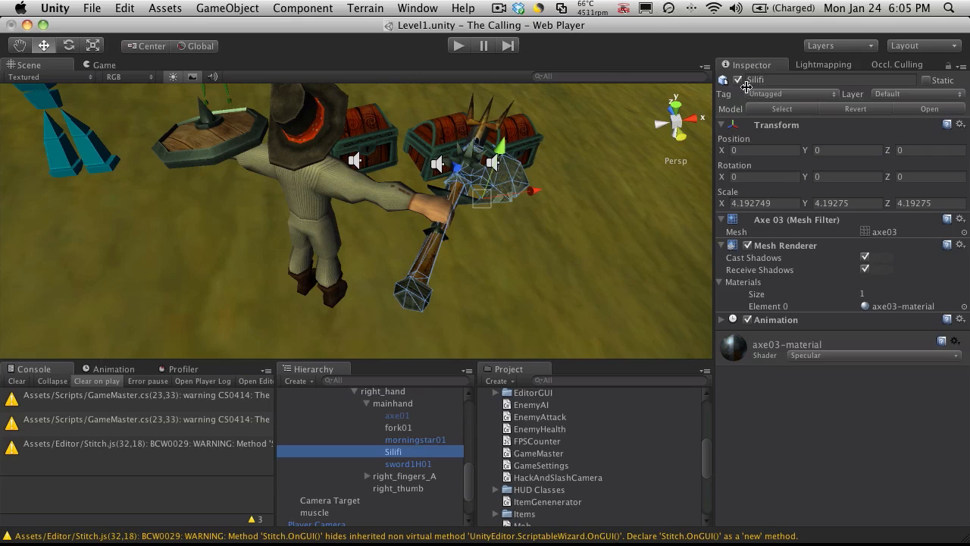
{"action": "left_click", "coordinate": [738, 79]}
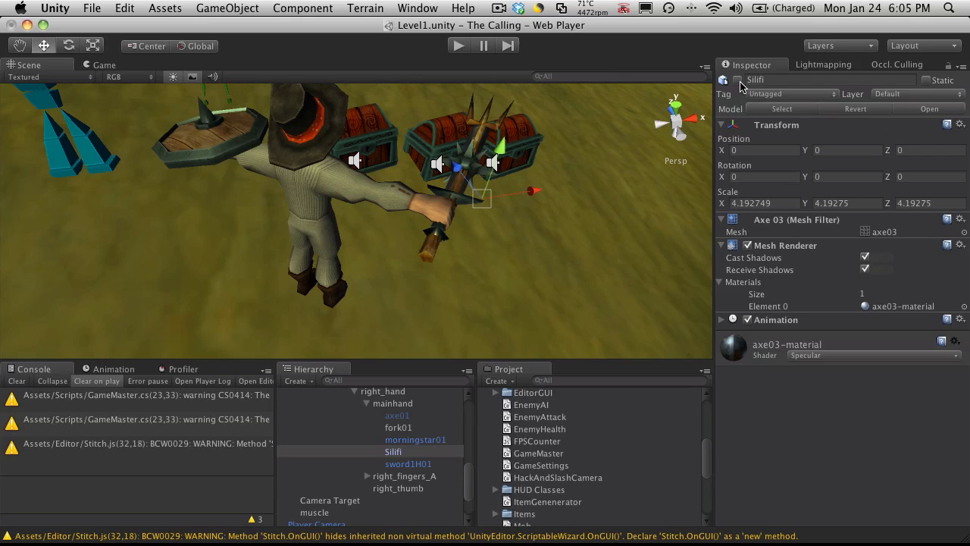
{"action": "left_click", "coordinate": [397, 427]}
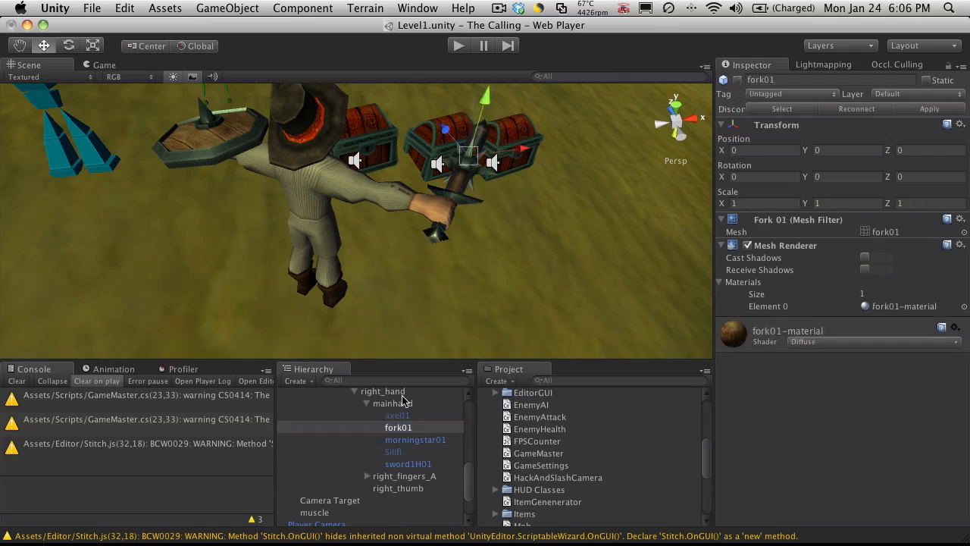
{"action": "left_click", "coordinate": [415, 440]}
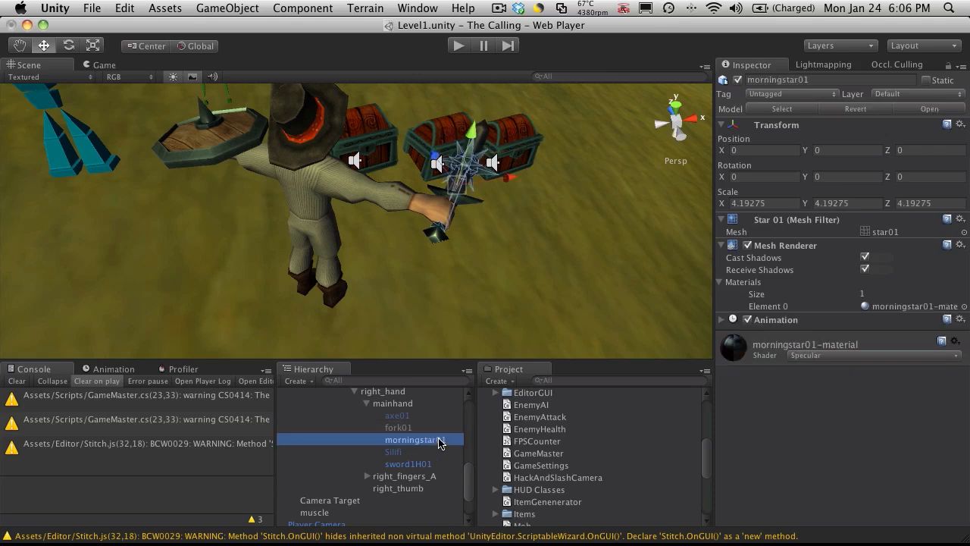
{"action": "double_click", "coordinate": [412, 440]}
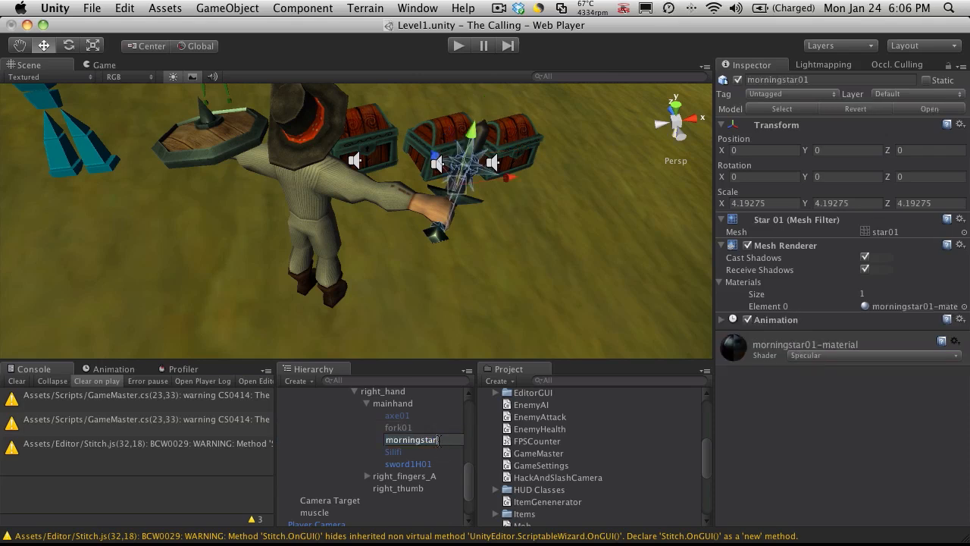
{"action": "left_click", "coordinate": [413, 439]}
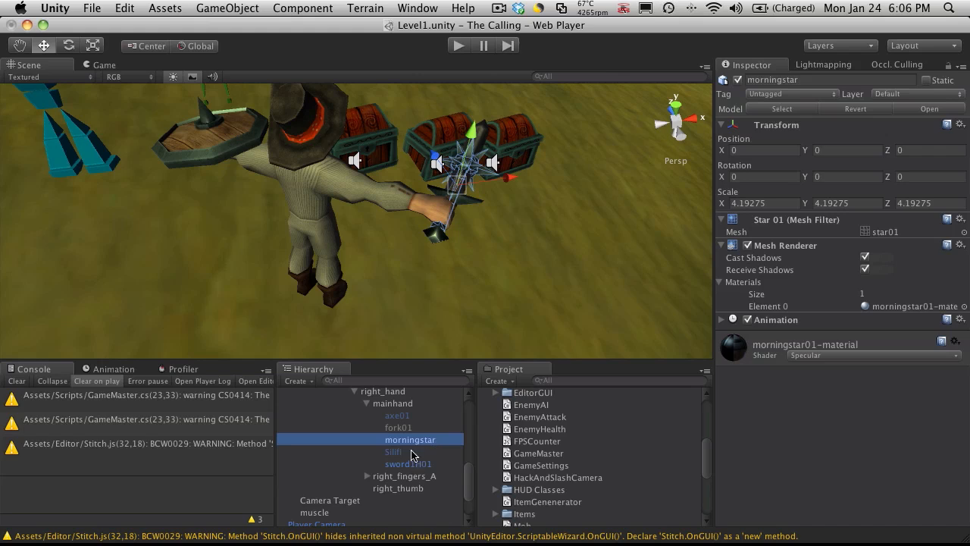
{"action": "mouse_move", "coordinate": [410, 441]}
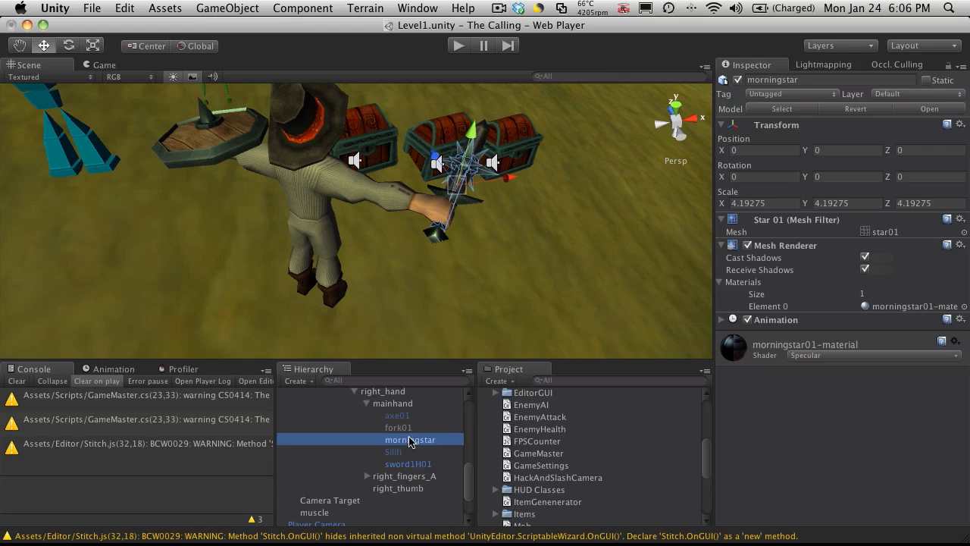
{"action": "mouse_move", "coordinate": [443, 448]}
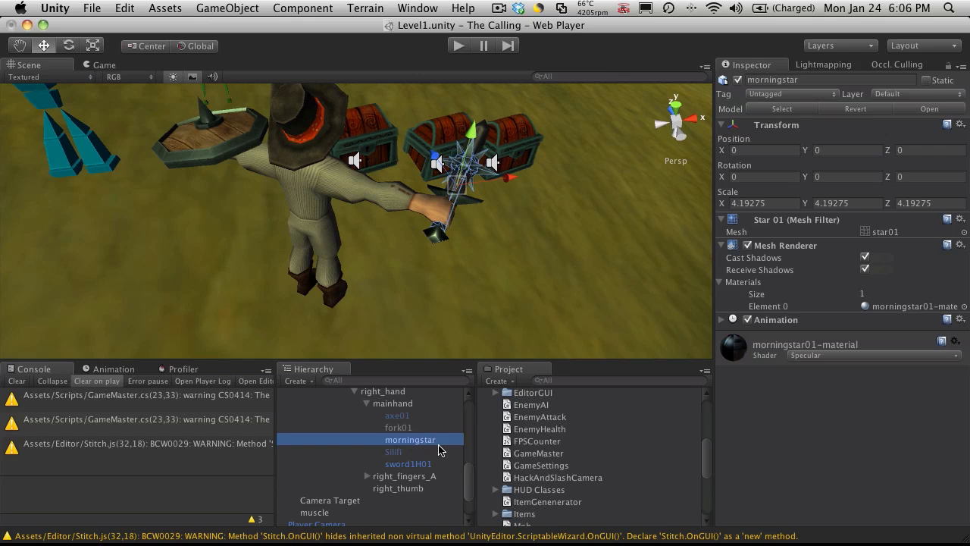
{"action": "mouse_move", "coordinate": [467, 457]}
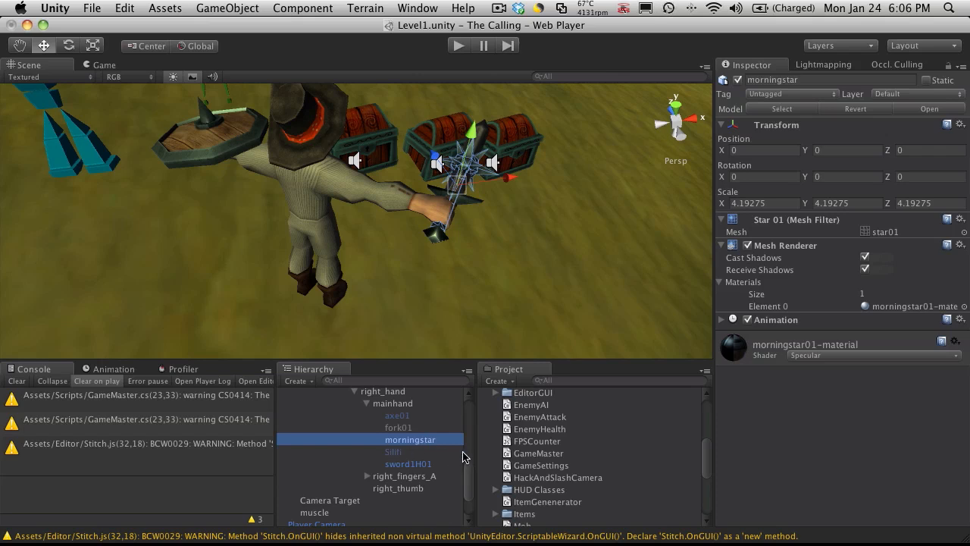
Leave sword1H01 as the active main-hand weapon with the morningstar switched off
{"action": "left_click", "coordinate": [408, 464]}
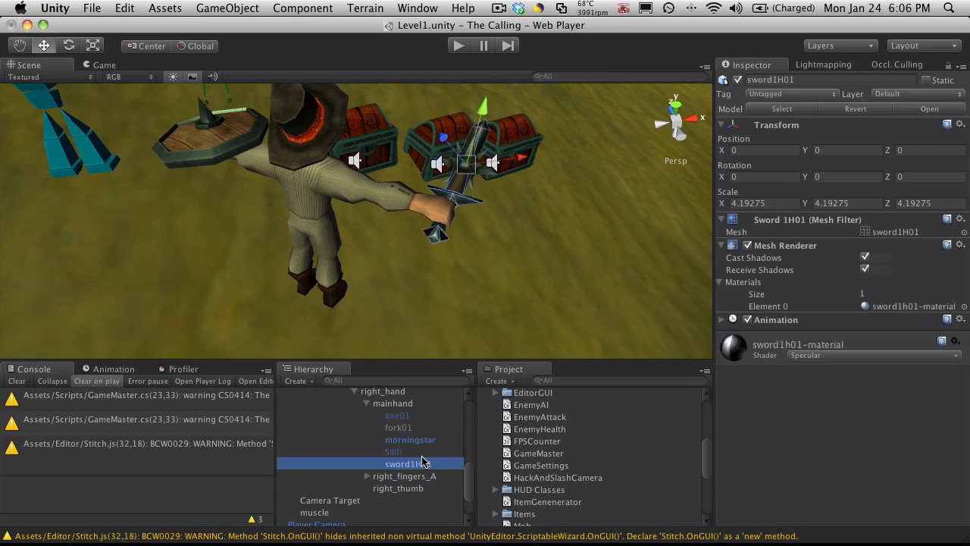
{"action": "left_click", "coordinate": [409, 440]}
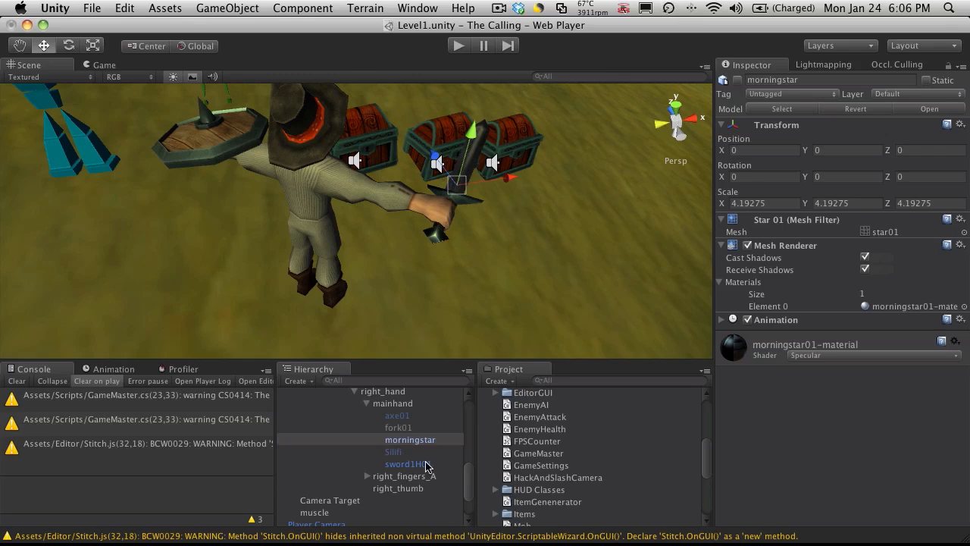
{"action": "left_click", "coordinate": [408, 463]}
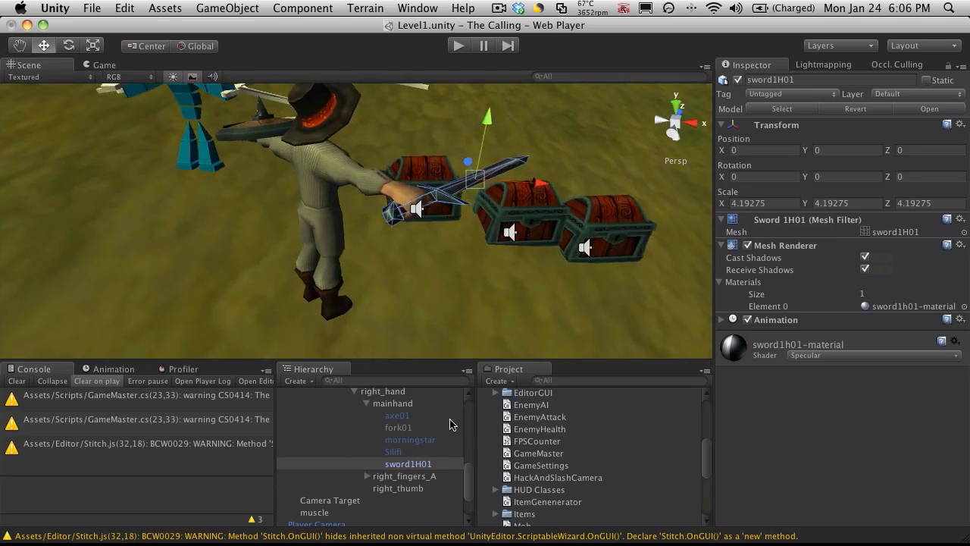
{"action": "left_click", "coordinate": [408, 464]}
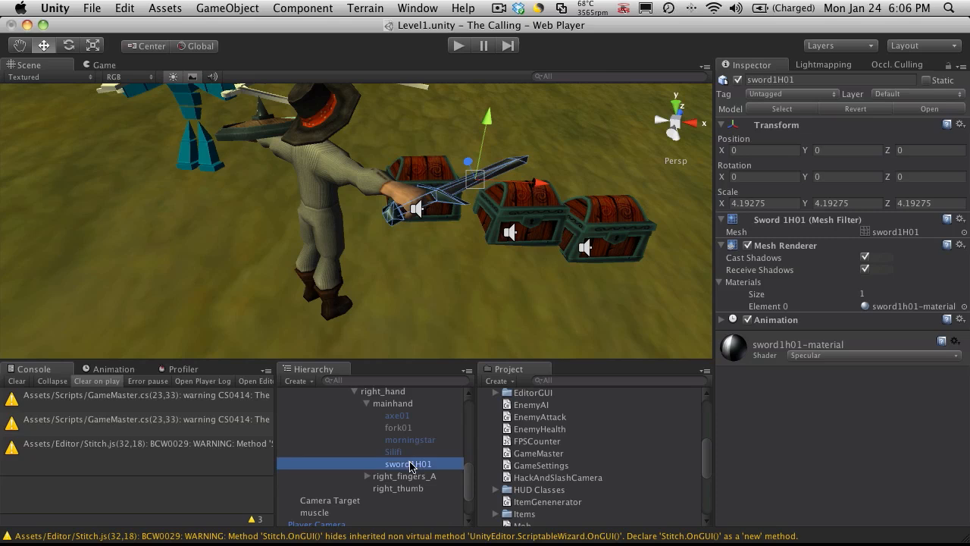
Rename sword1H01 to sword and select the Sword icon under Resources > Item Icons > Weapon > Melee
{"action": "double_click", "coordinate": [408, 464]}
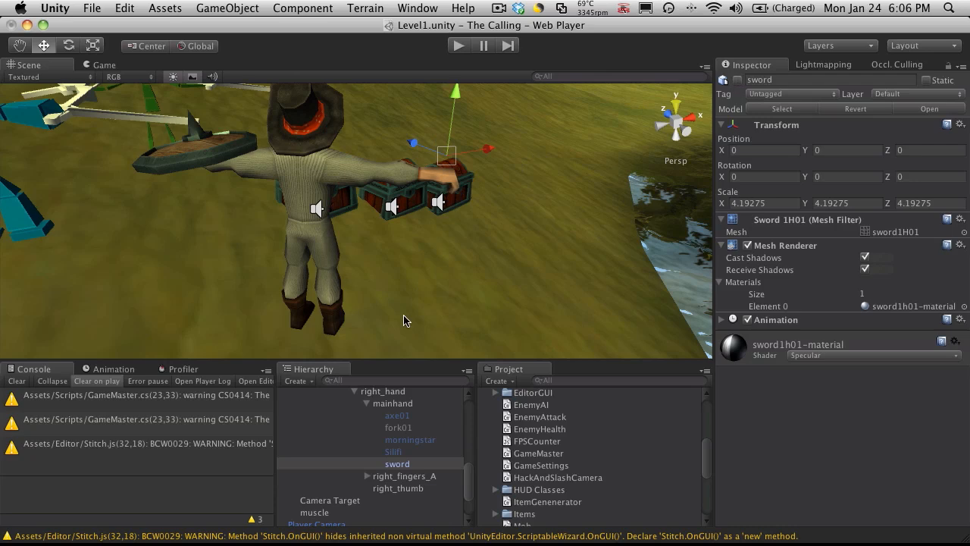
{"action": "mouse_move", "coordinate": [527, 94]}
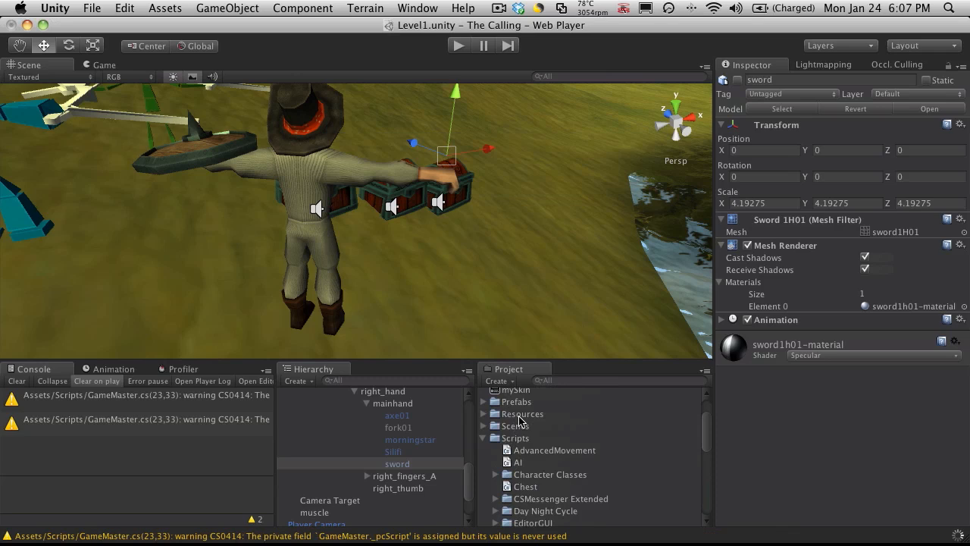
{"action": "mouse_move", "coordinate": [482, 441]}
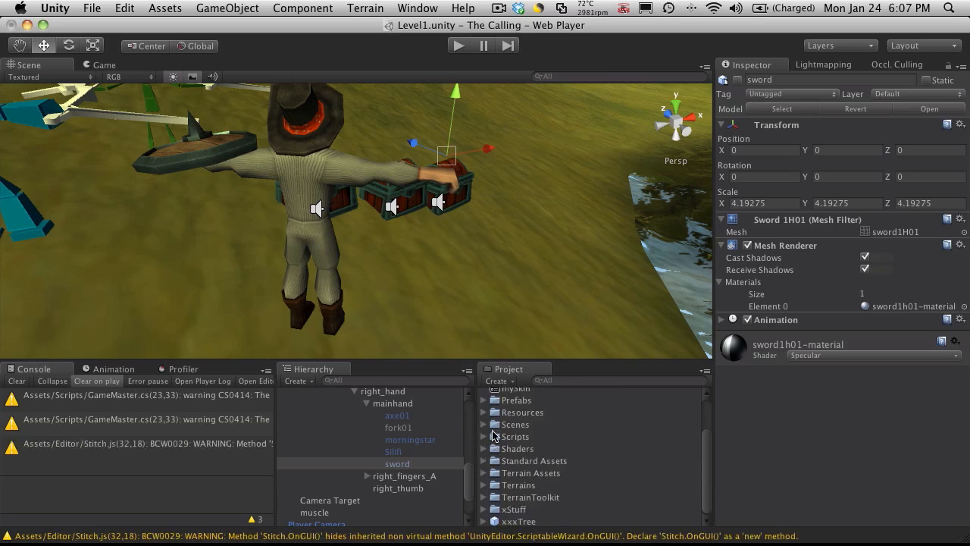
{"action": "left_click", "coordinate": [483, 413]}
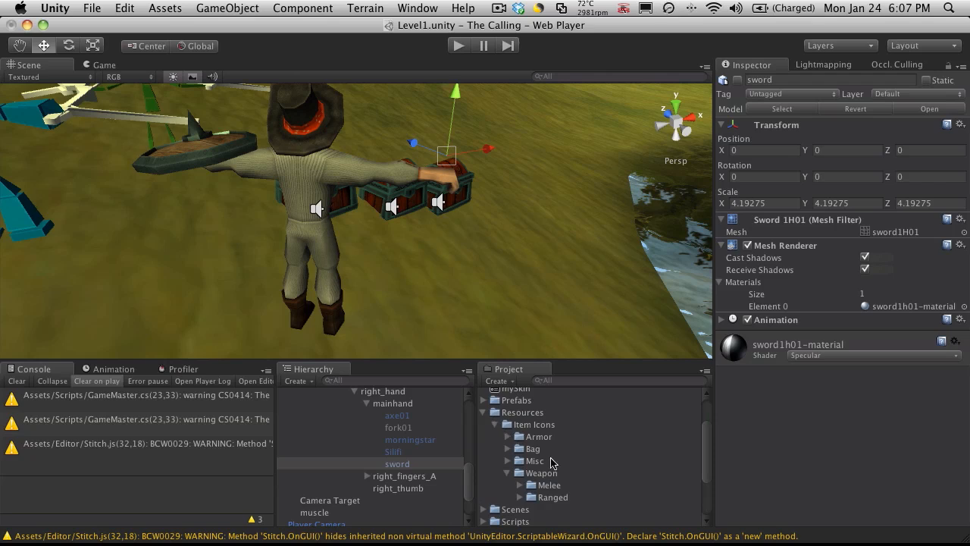
{"action": "left_click", "coordinate": [520, 485]}
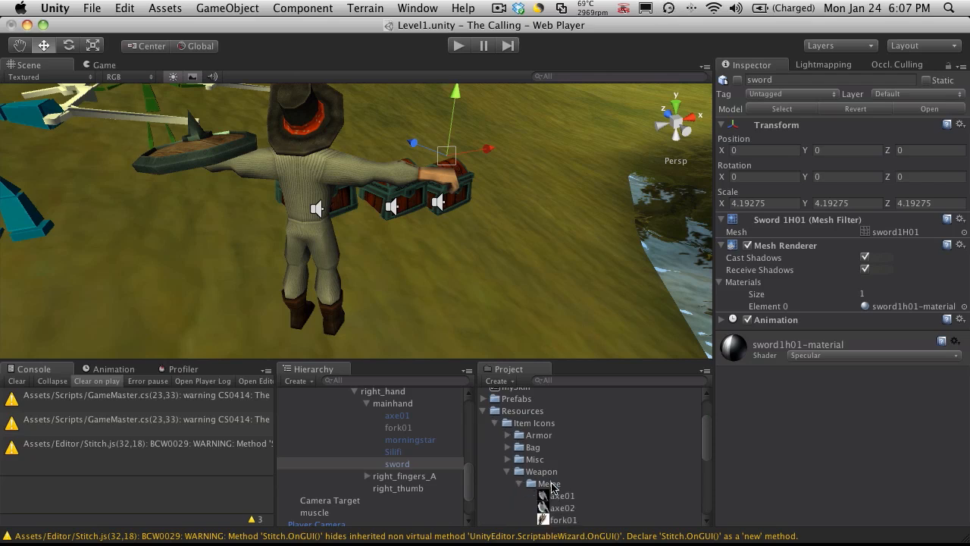
{"action": "left_click", "coordinate": [574, 479]}
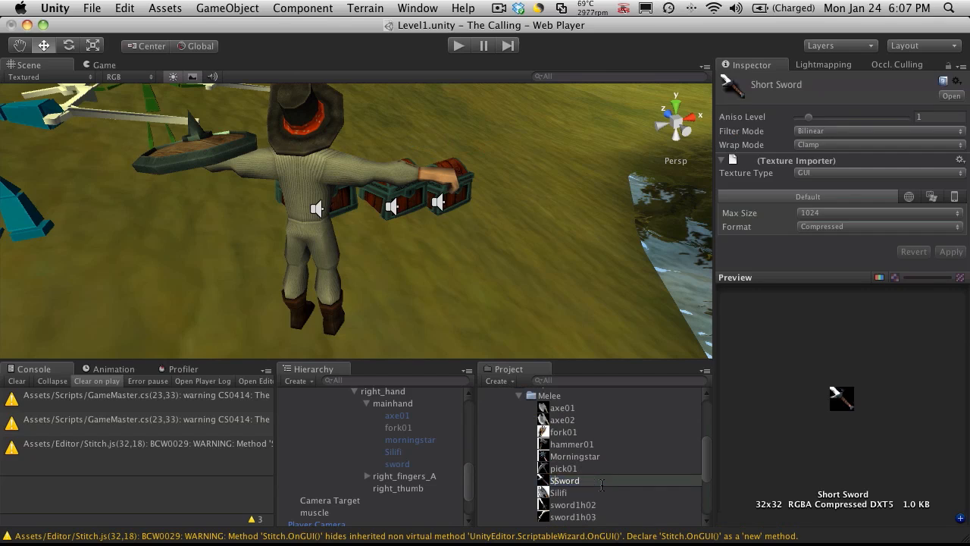
{"action": "left_click", "coordinate": [563, 491]}
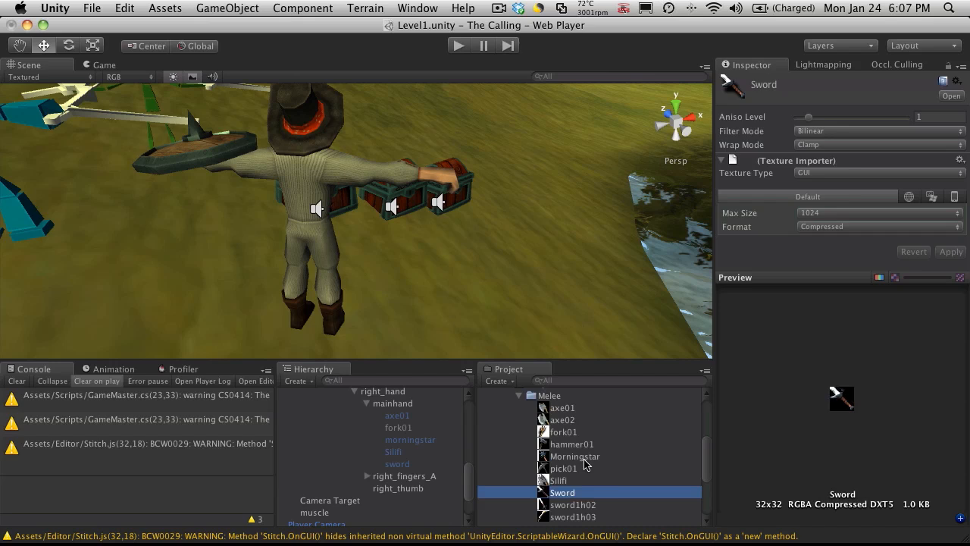
{"action": "mouse_move", "coordinate": [467, 356]}
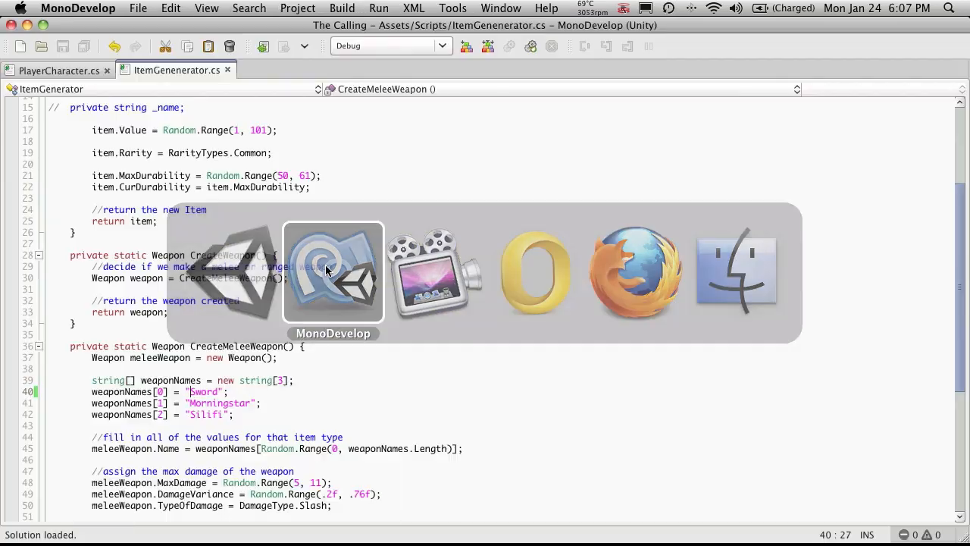
Start a new private field at the top of the PlayerCharacter class
{"action": "left_click", "coordinate": [59, 70]}
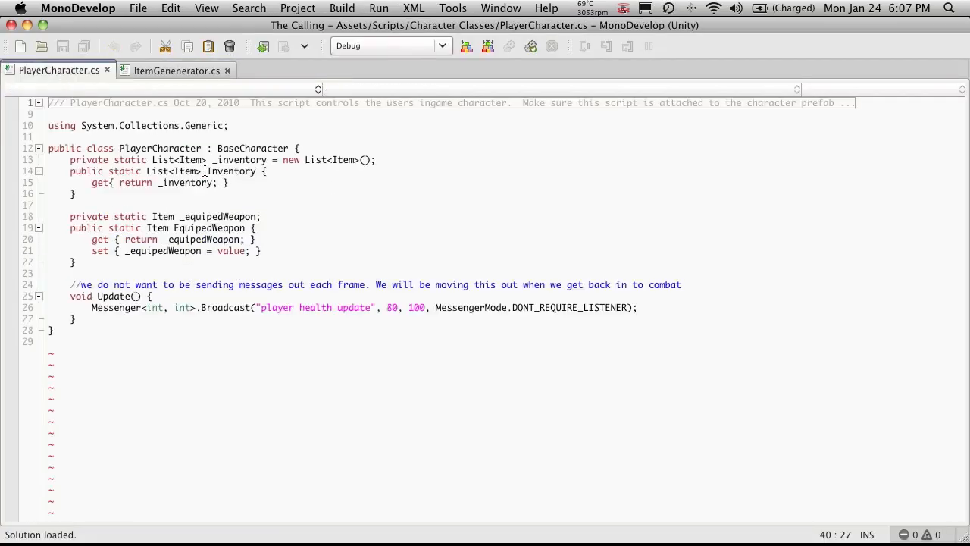
{"action": "key", "text": "Return"}
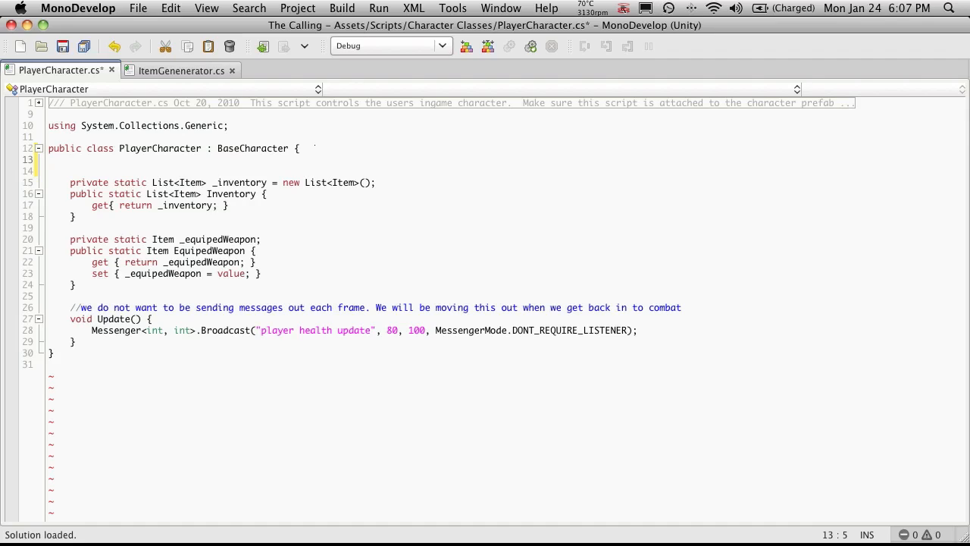
{"action": "type", "text": "private"}
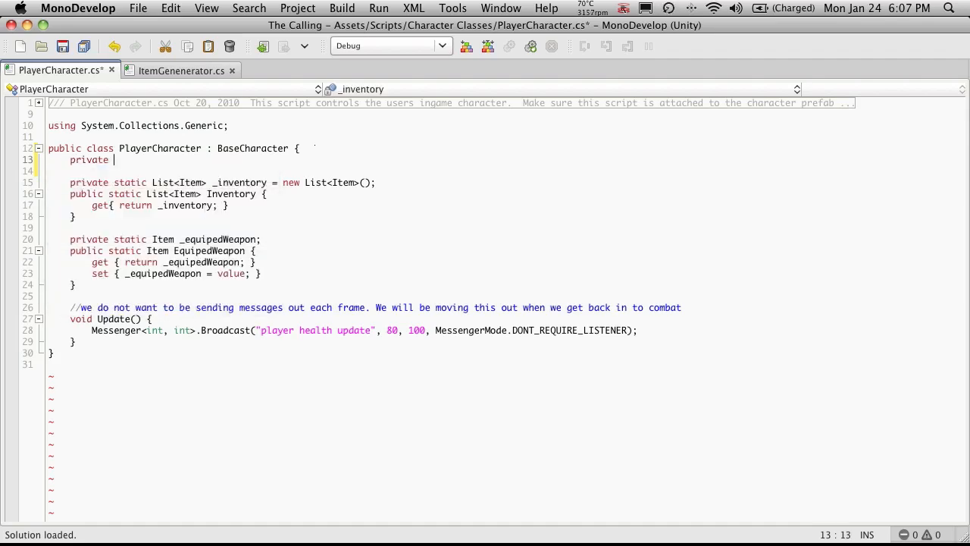
{"action": "key", "text": "Backspace"}
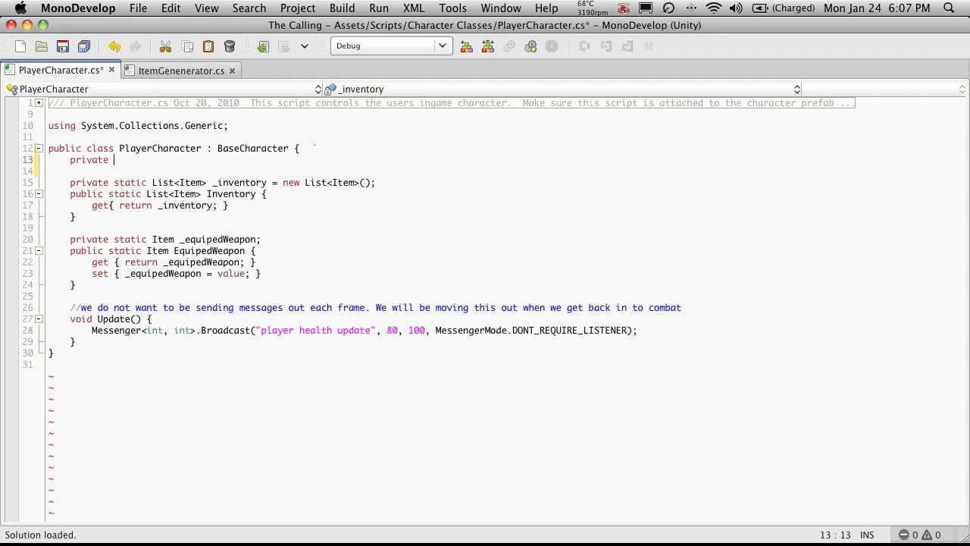
{"action": "key", "text": "Backspace"}
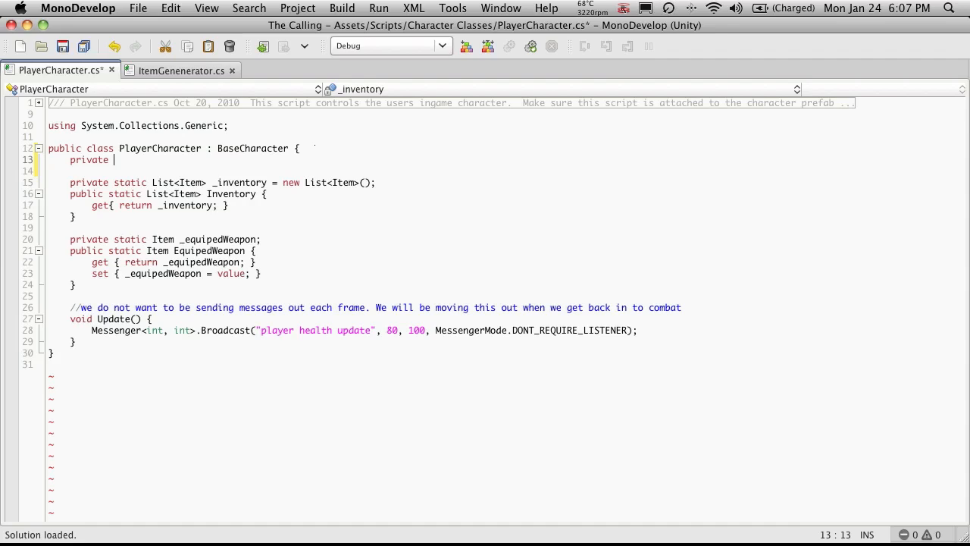
{"action": "key", "text": "Backspace"}
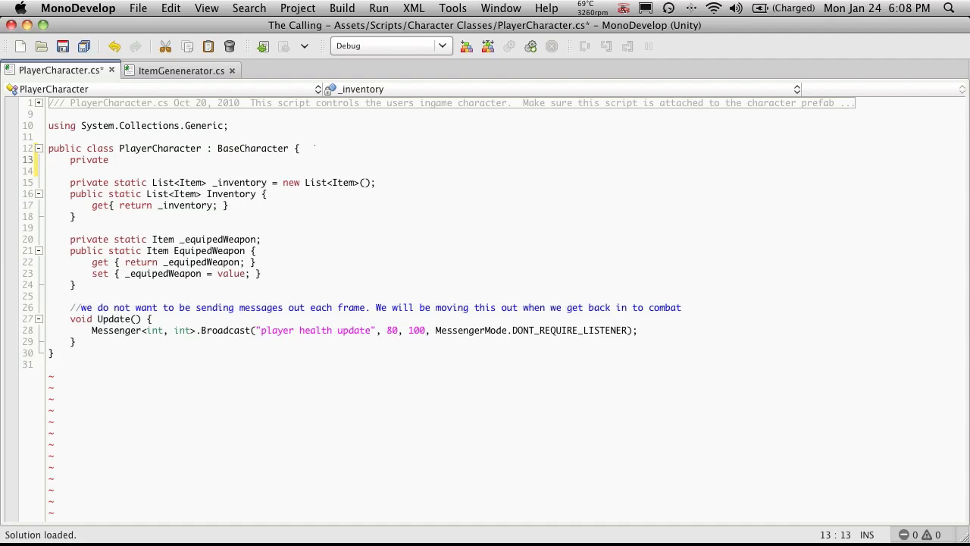
Complete the declaration as 'private GameObject[] _weaponMesh;'
{"action": "type", "text": "GameOb"}
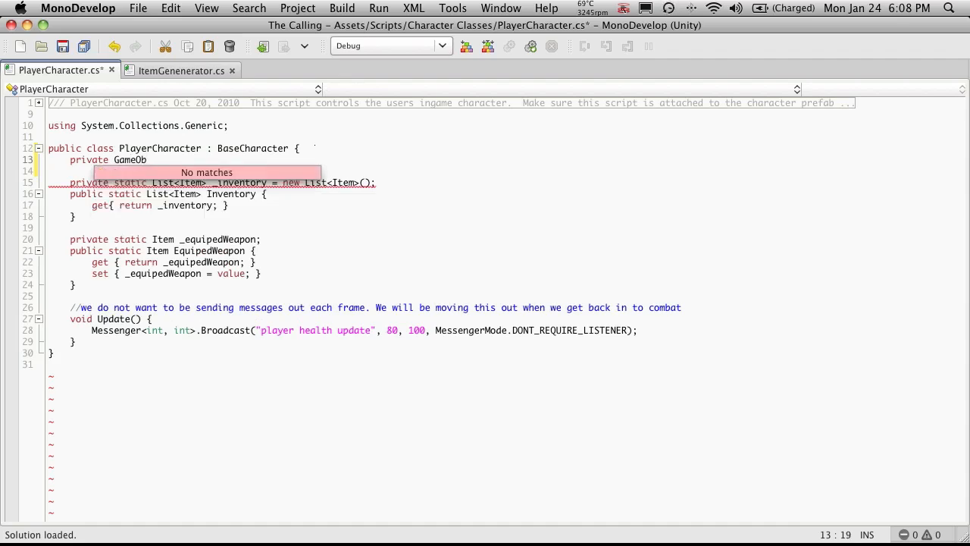
{"action": "type", "text": "jec"}
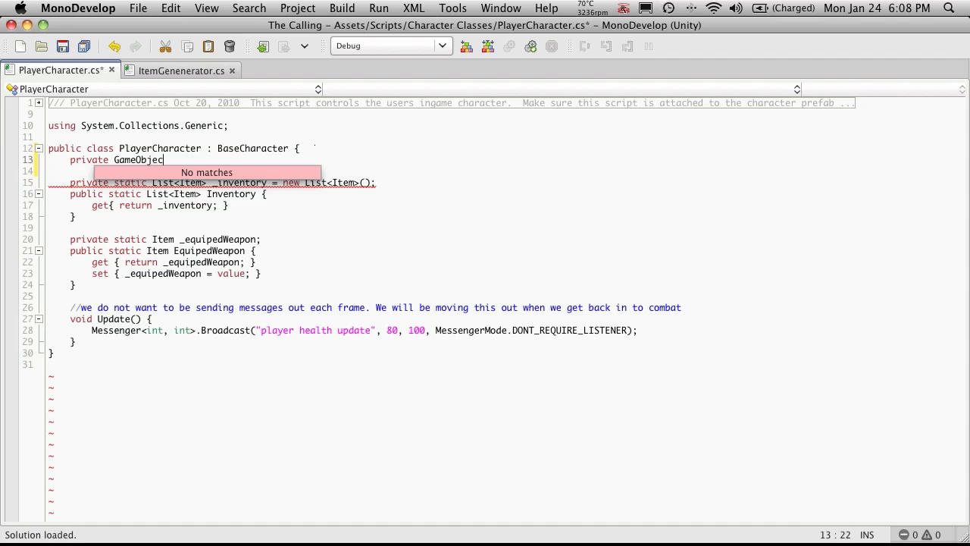
{"action": "type", "text": "[]"}
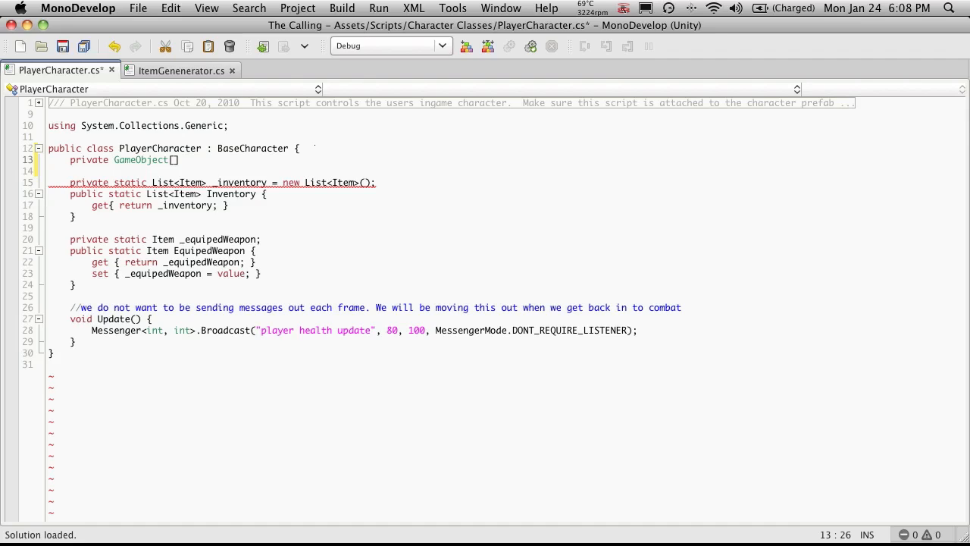
{"action": "type", "text": "_"}
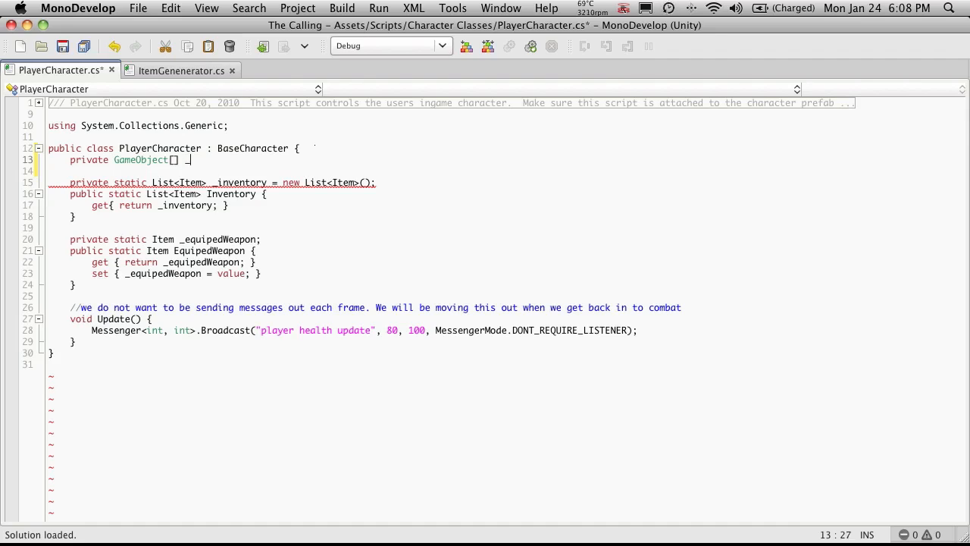
{"action": "type", "text": "weaponMessg"}
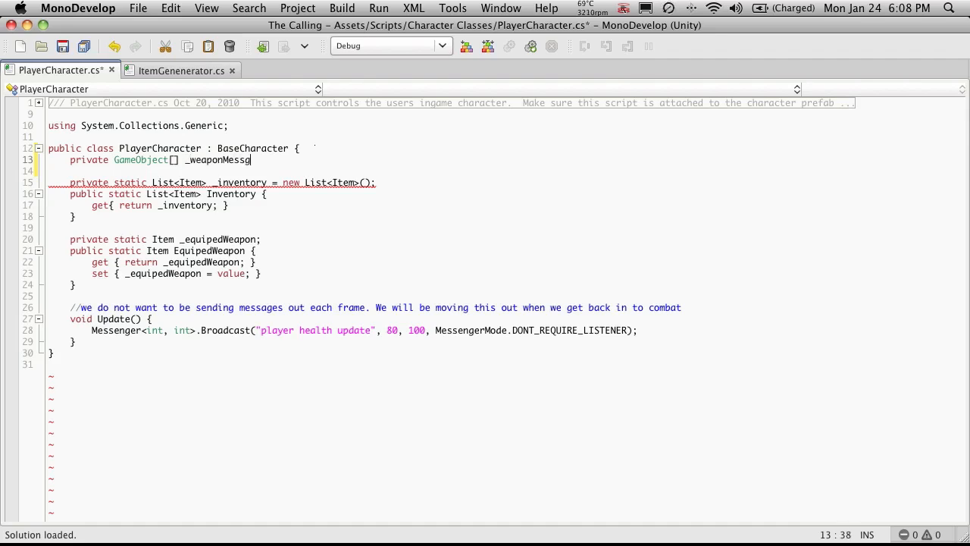
{"action": "type", "text": "hes"}
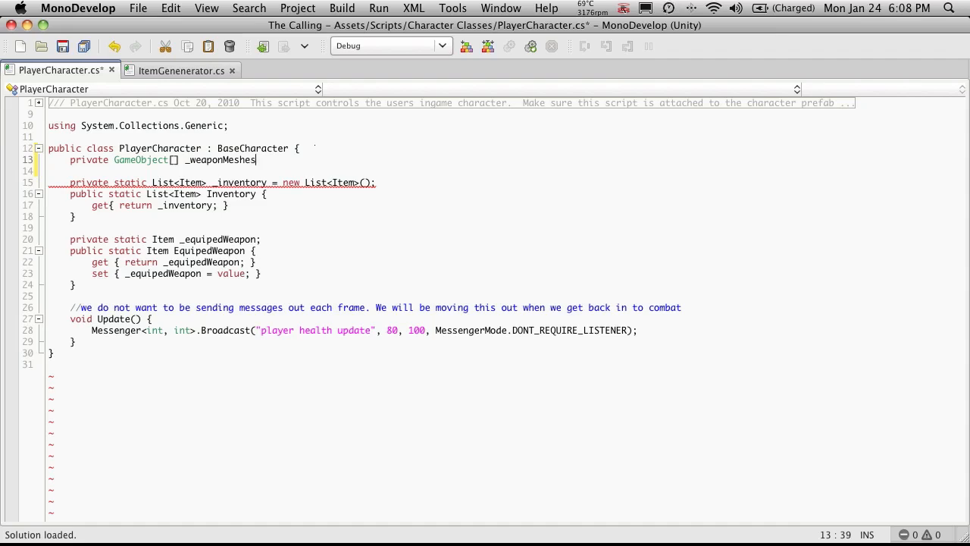
{"action": "key", "text": "BackSpace"}
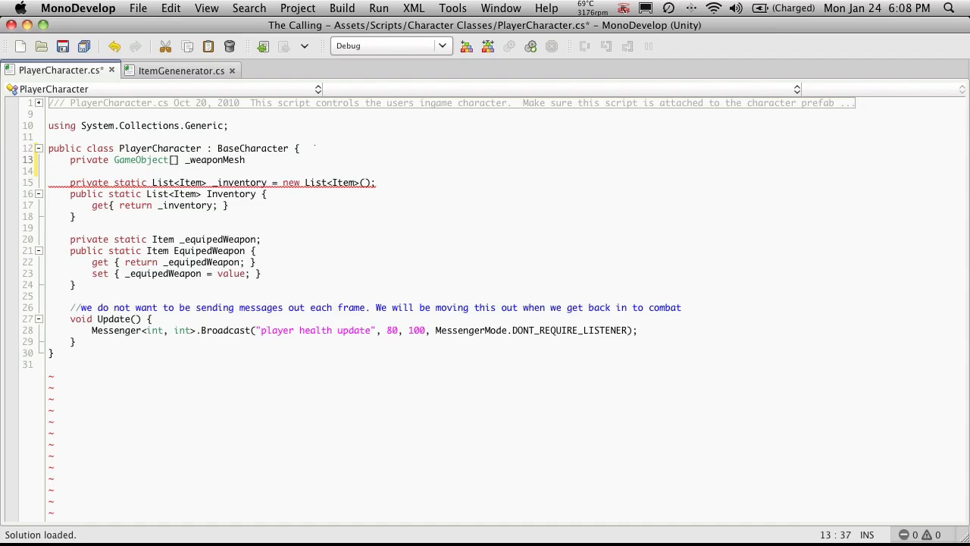
{"action": "type", "text": ";"}
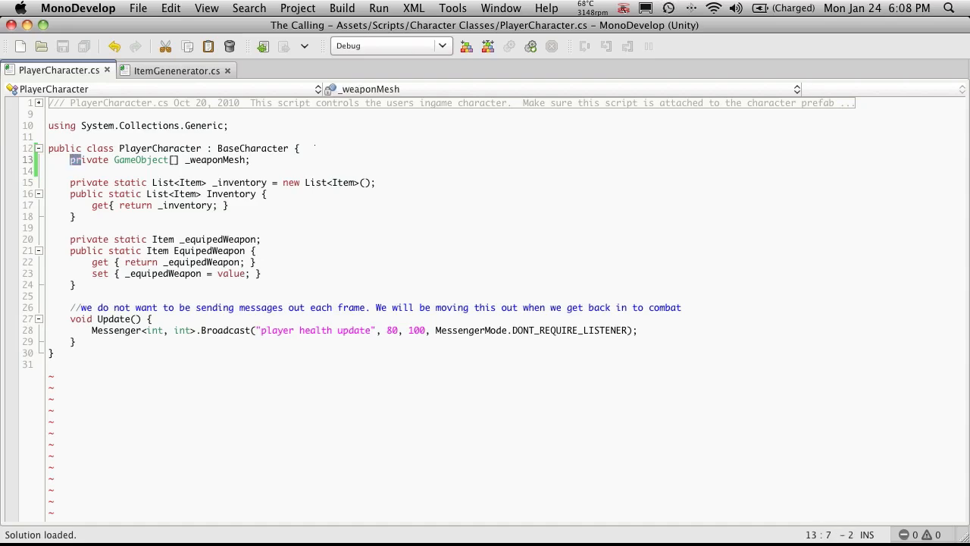
Make the _weaponMesh field public, then select and expand the Player object in the Hierarchy
{"action": "double_click", "coordinate": [88, 159]}
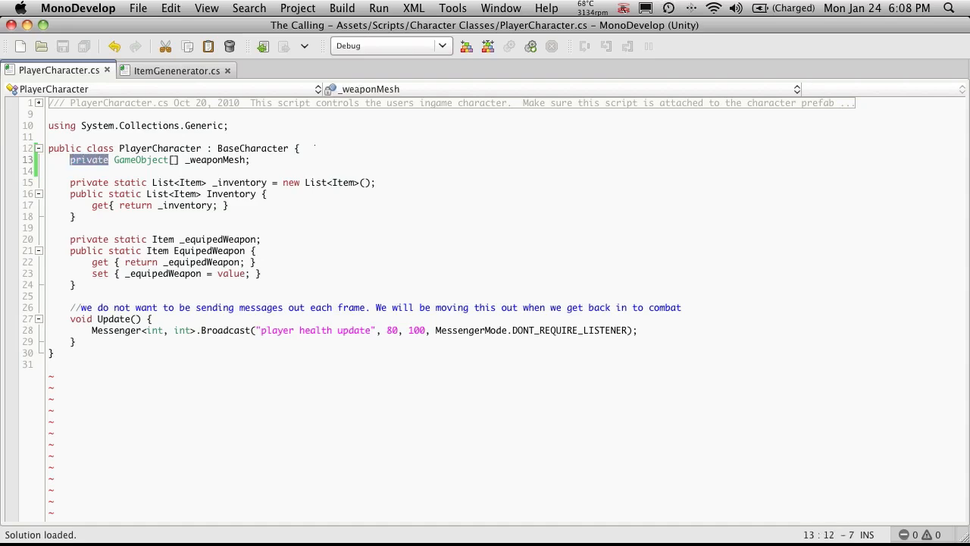
{"action": "type", "text": "public"}
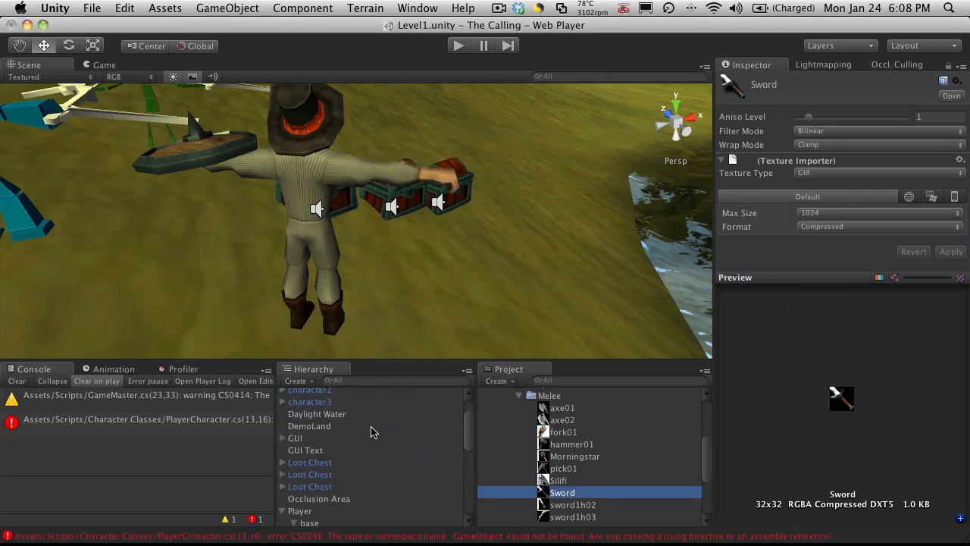
{"action": "left_click", "coordinate": [300, 476]}
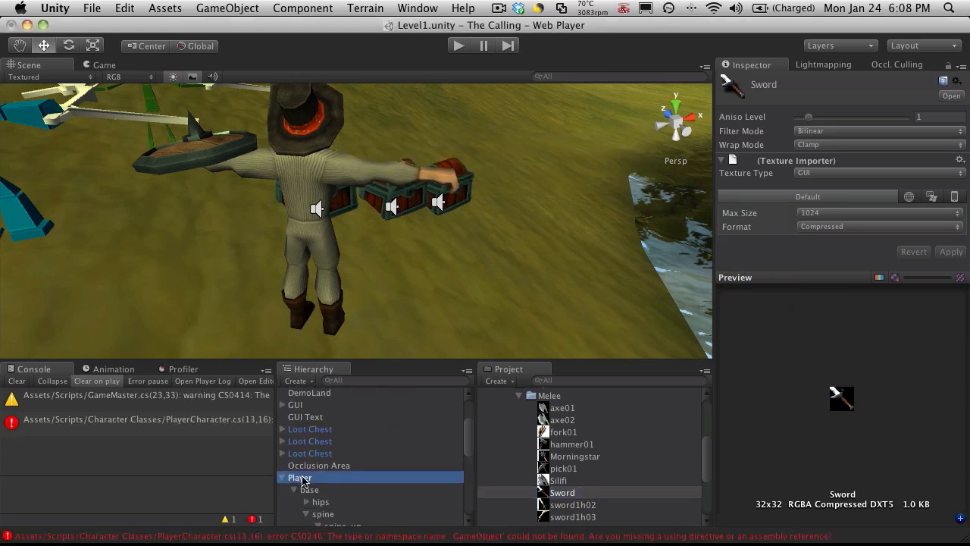
{"action": "left_click", "coordinate": [300, 476]}
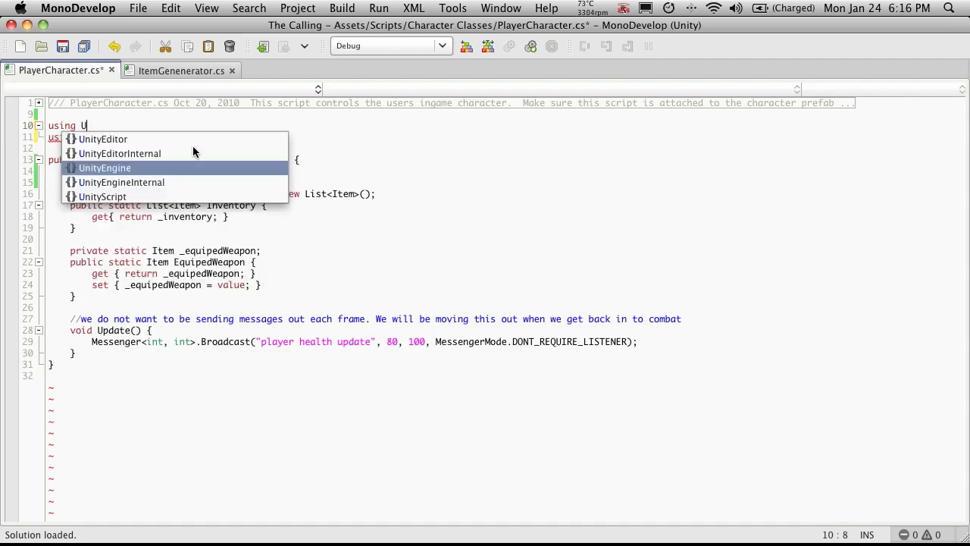
Add 'using UnityEngine;' to PlayerCharacter.cs and save the script
{"action": "type", "text": "nityEngine;"}
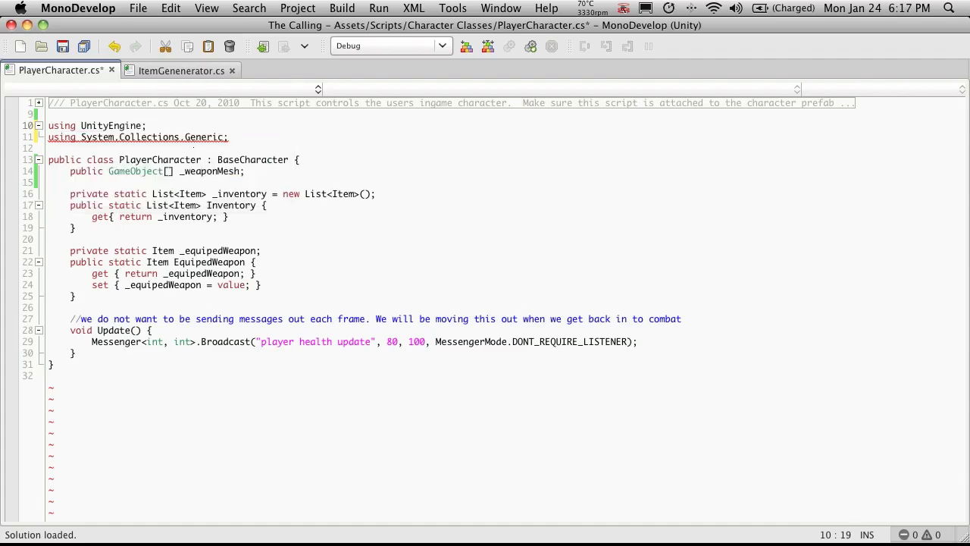
{"action": "key", "text": "cmd+s"}
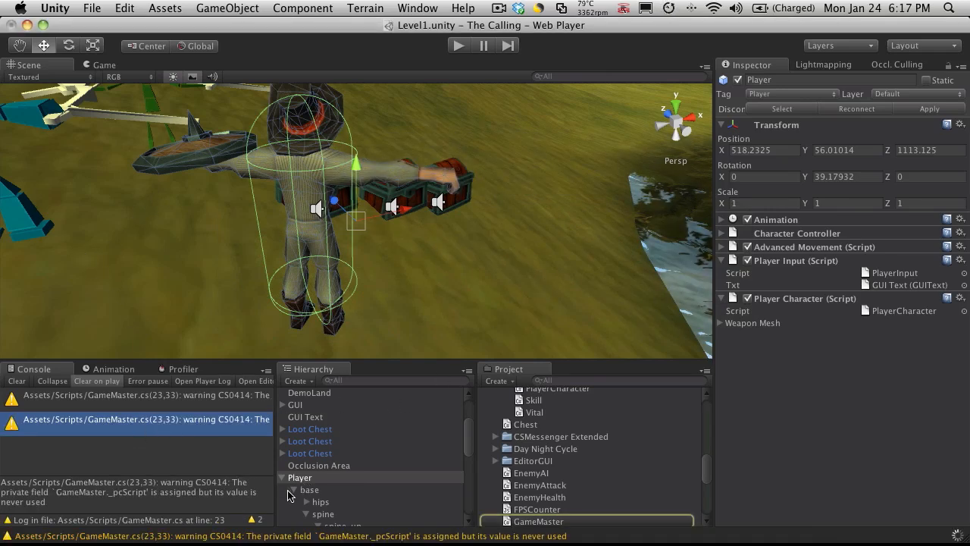
Set the Player Character script's Weapon Mesh array size to 3
{"action": "left_click", "coordinate": [300, 476]}
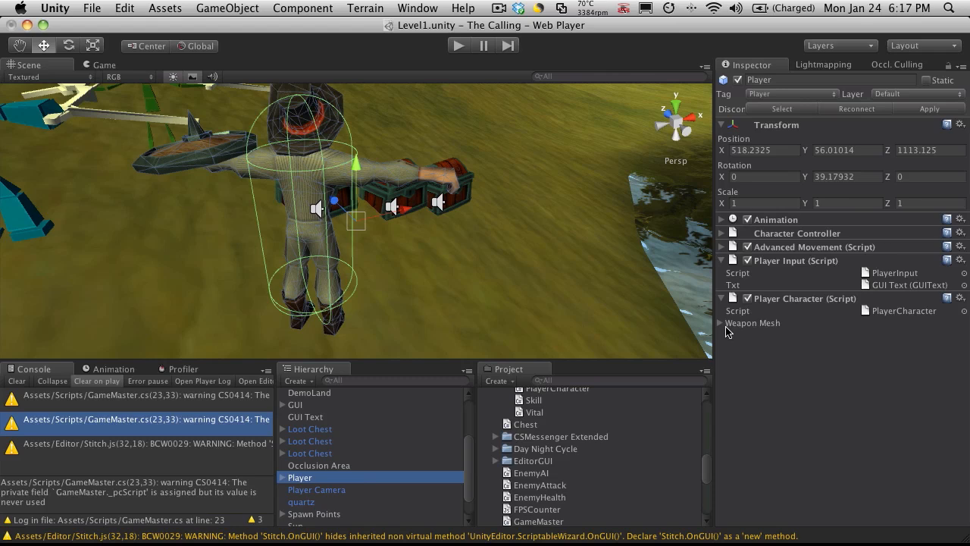
{"action": "left_click", "coordinate": [721, 323]}
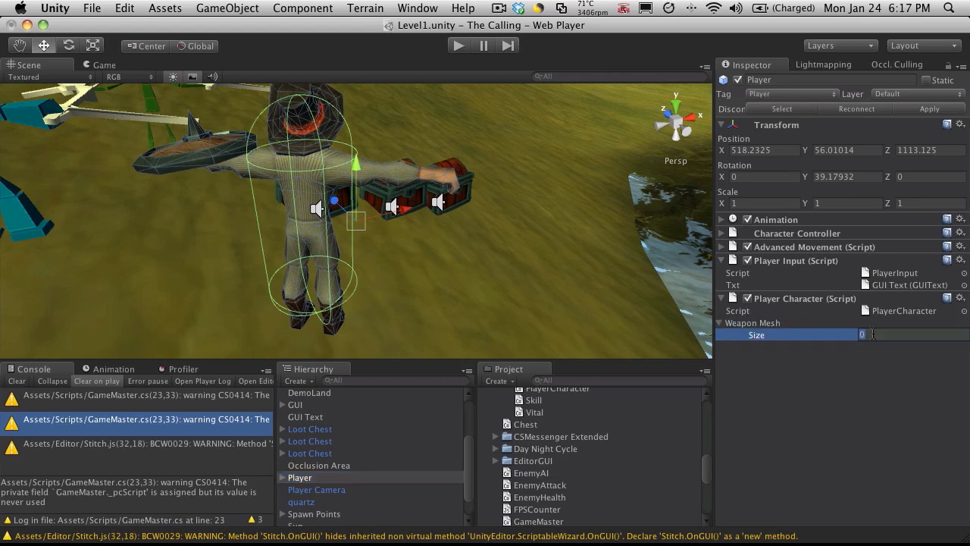
{"action": "type", "text": "3"}
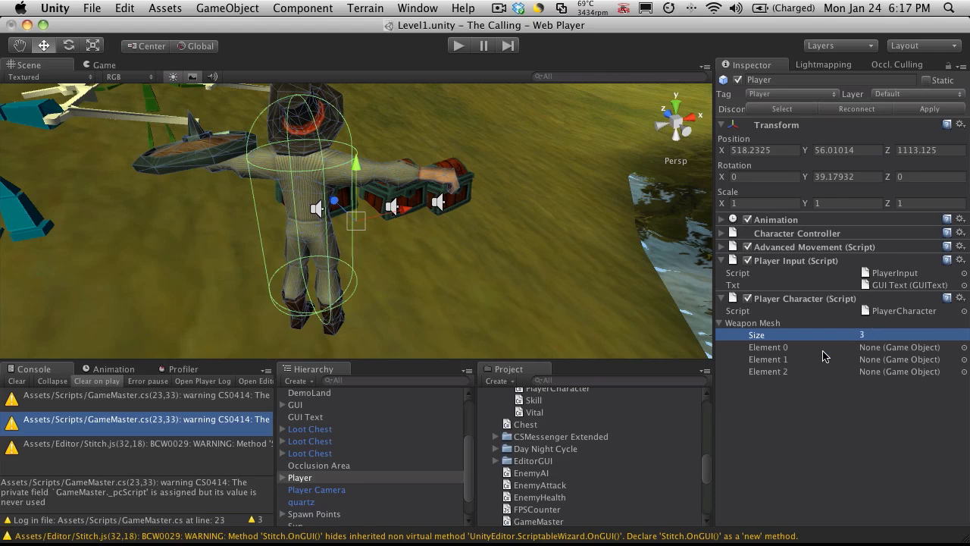
{"action": "mouse_move", "coordinate": [318, 429]}
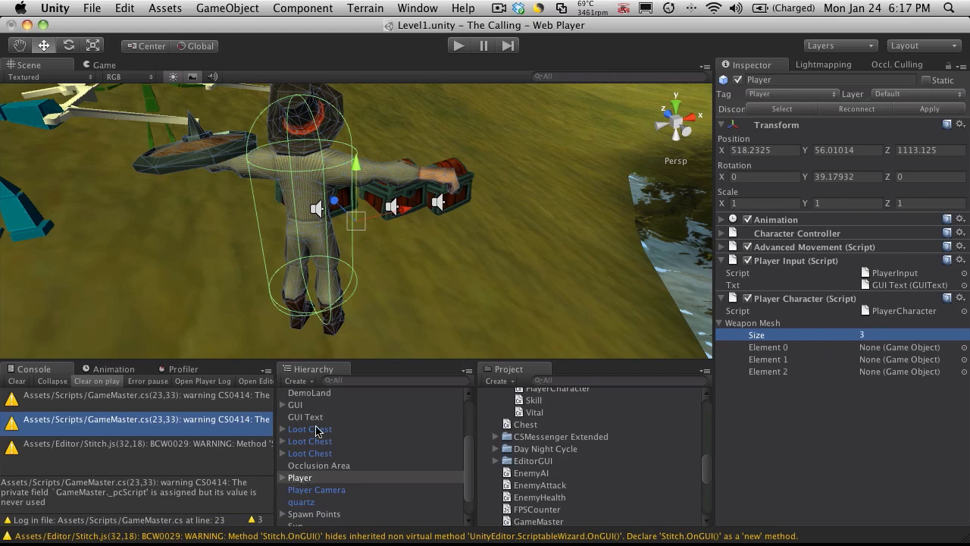
Expand Player down to mainhand and assign sword, morningstar and silifi to Weapon Mesh elements 0–2
{"action": "left_click", "coordinate": [282, 477]}
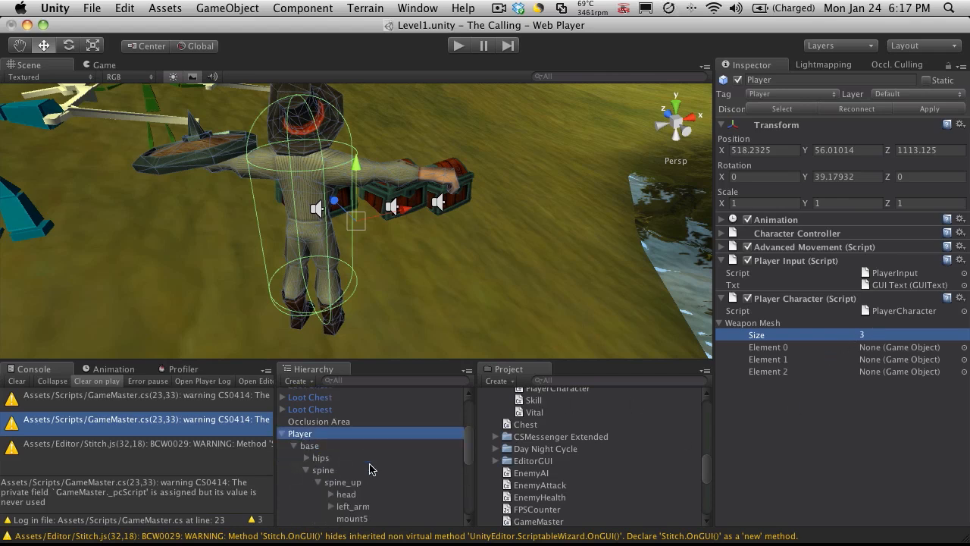
{"action": "scroll", "scroll_direction": "down", "scroll_amount": 3}
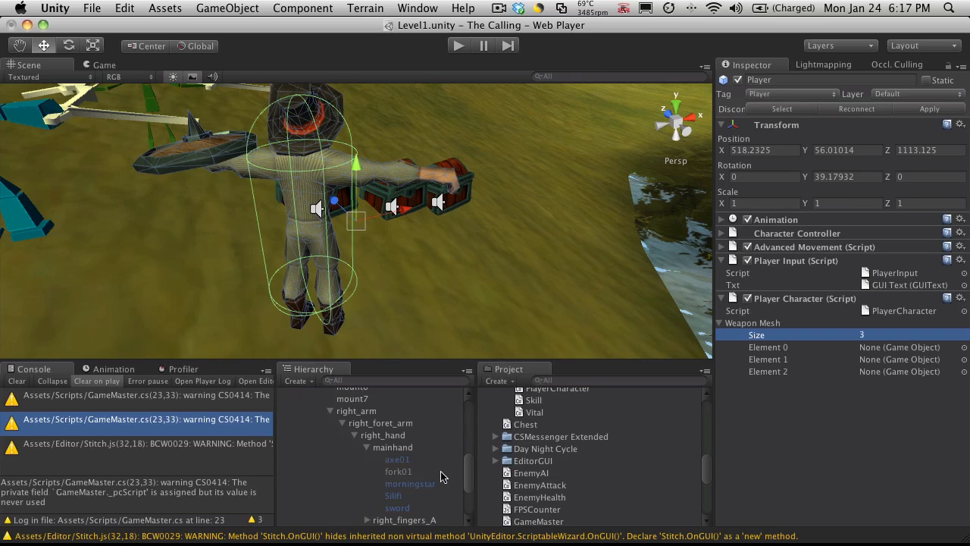
{"action": "left_click", "coordinate": [394, 496]}
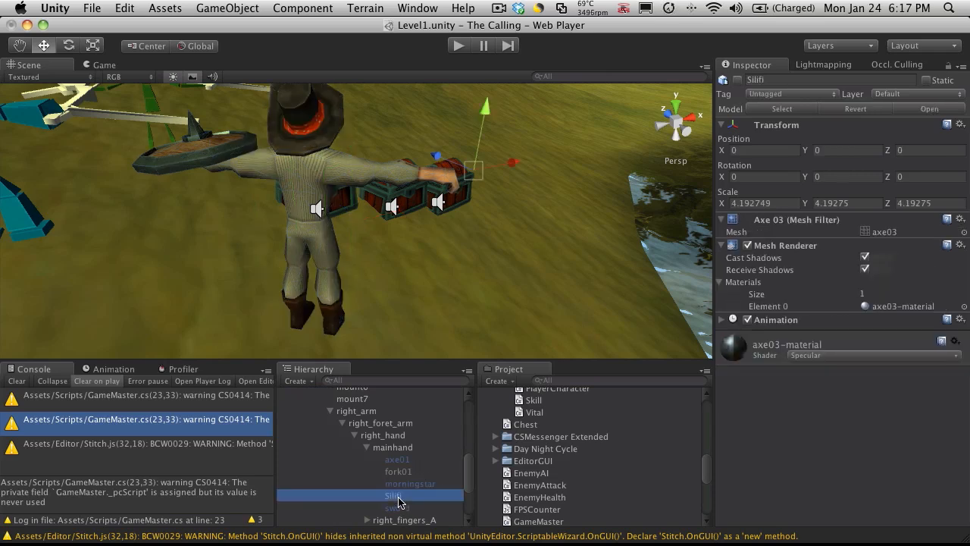
{"action": "double_click", "coordinate": [393, 496]}
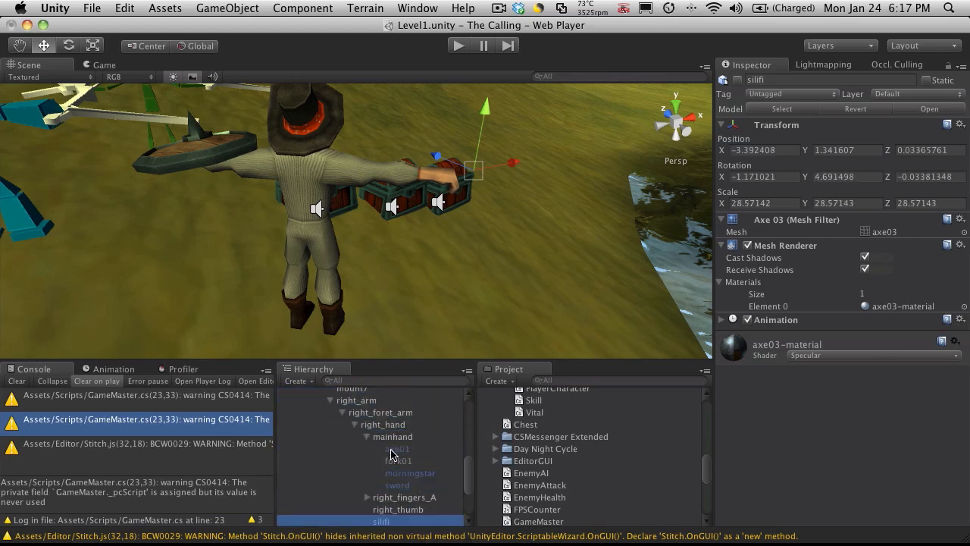
{"action": "left_click", "coordinate": [300, 463]}
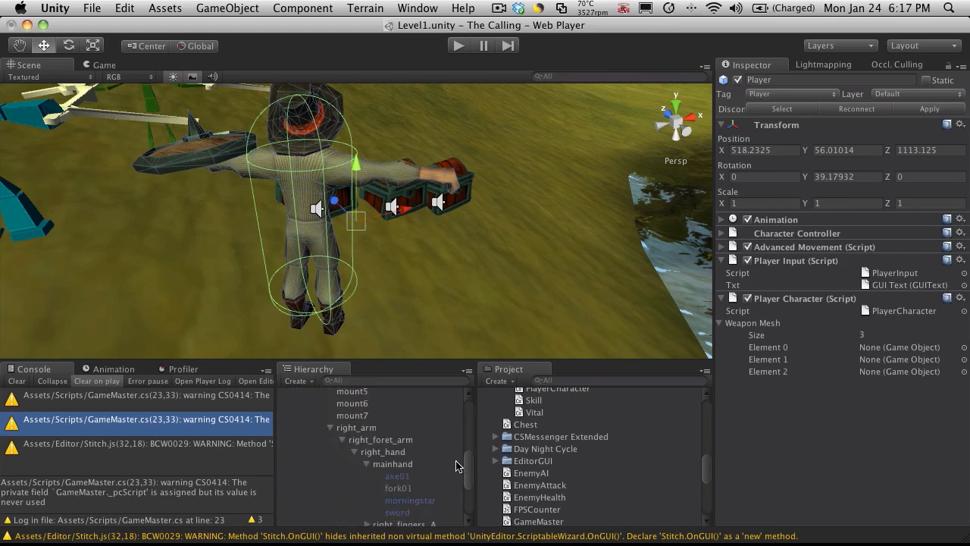
{"action": "scroll", "scroll_direction": "down", "scroll_amount": 3}
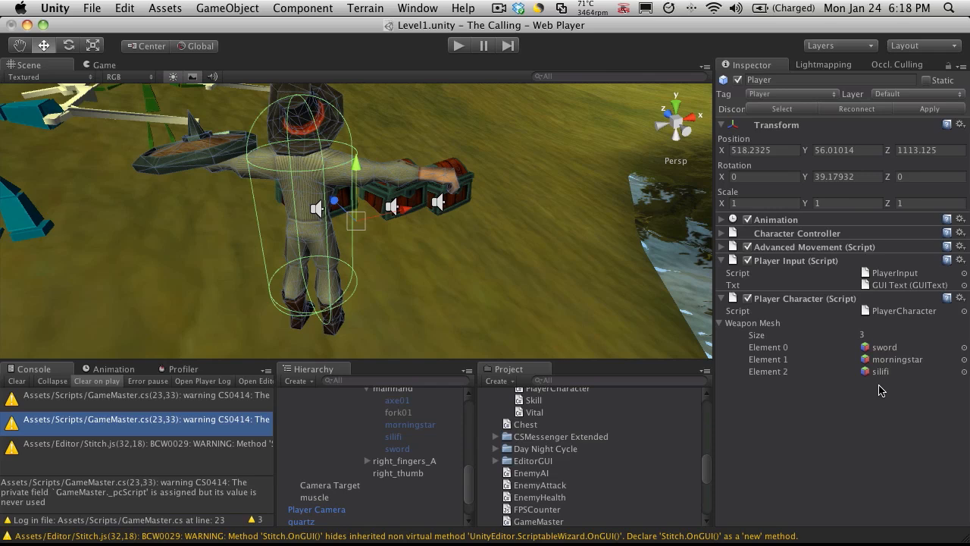
{"action": "mouse_move", "coordinate": [898, 449]}
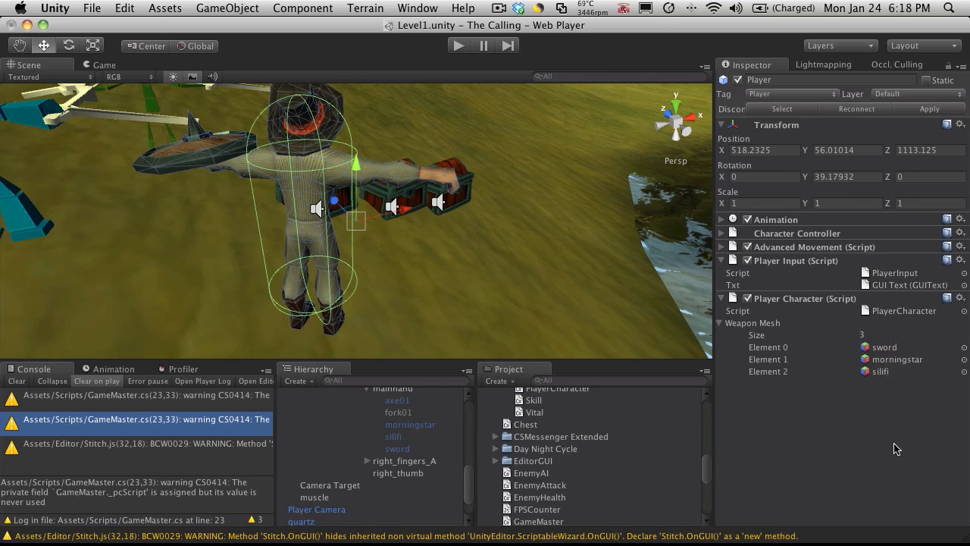
{"action": "mouse_move", "coordinate": [861, 412]}
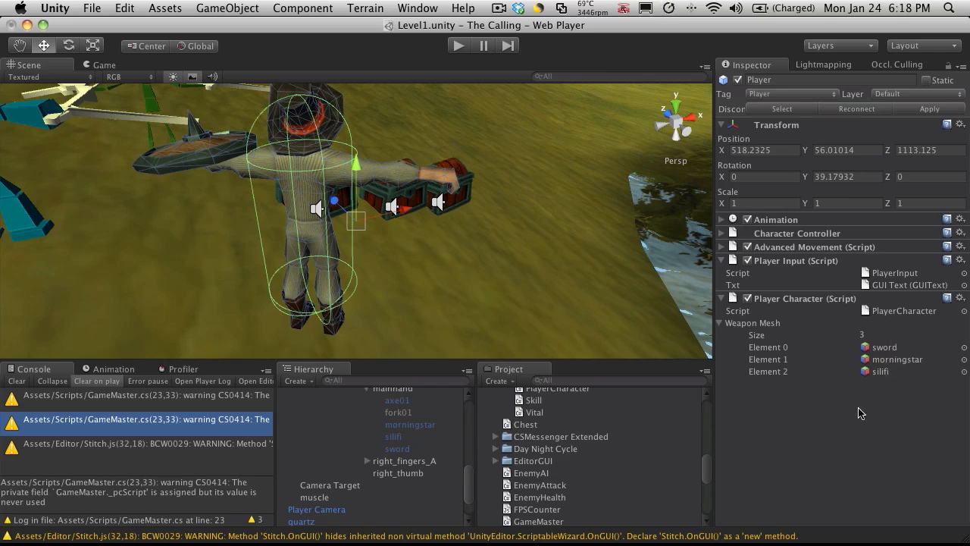
{"action": "mouse_move", "coordinate": [894, 368]}
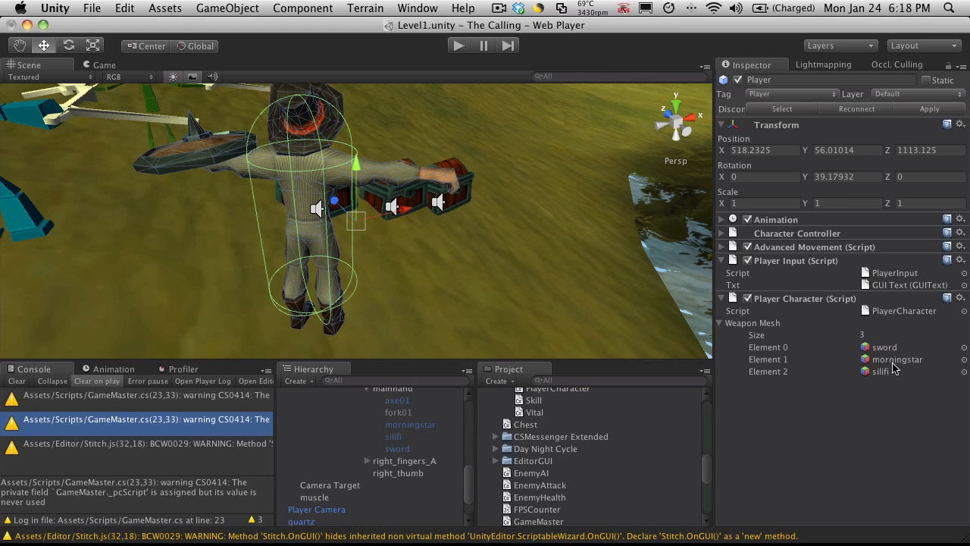
{"action": "mouse_move", "coordinate": [744, 442]}
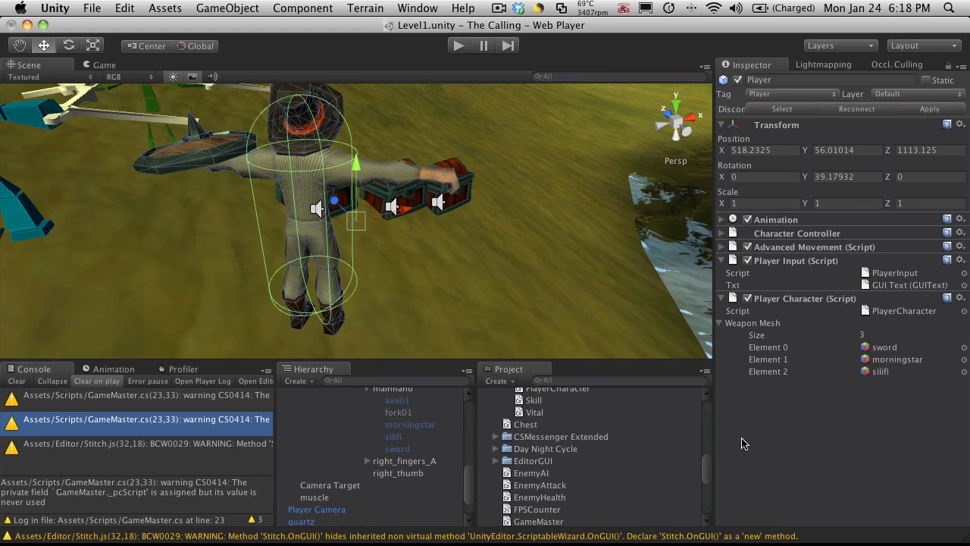
{"action": "mouse_move", "coordinate": [387, 189]}
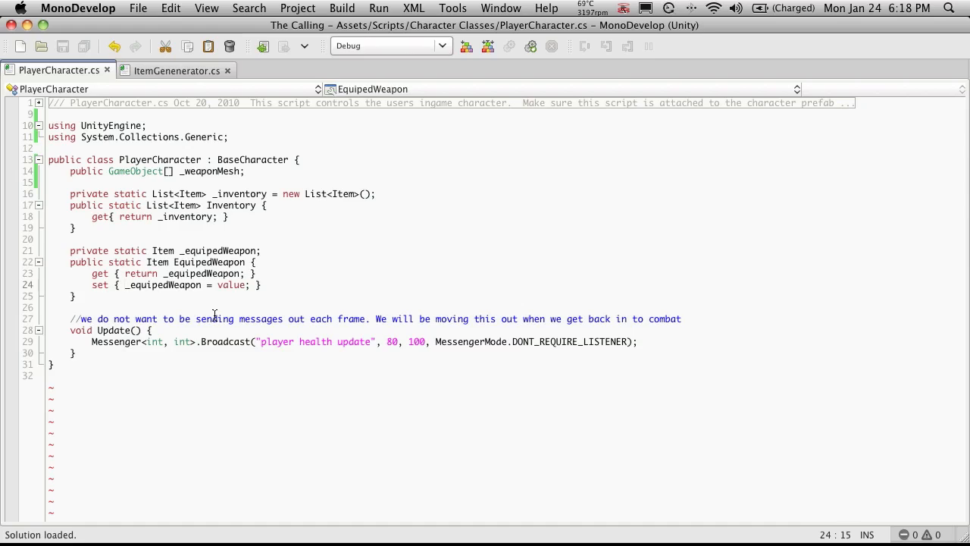
Spread the setter body so the _equipedWeapon assignment and closing brace sit on their own lines
{"action": "key", "text": "enter"}
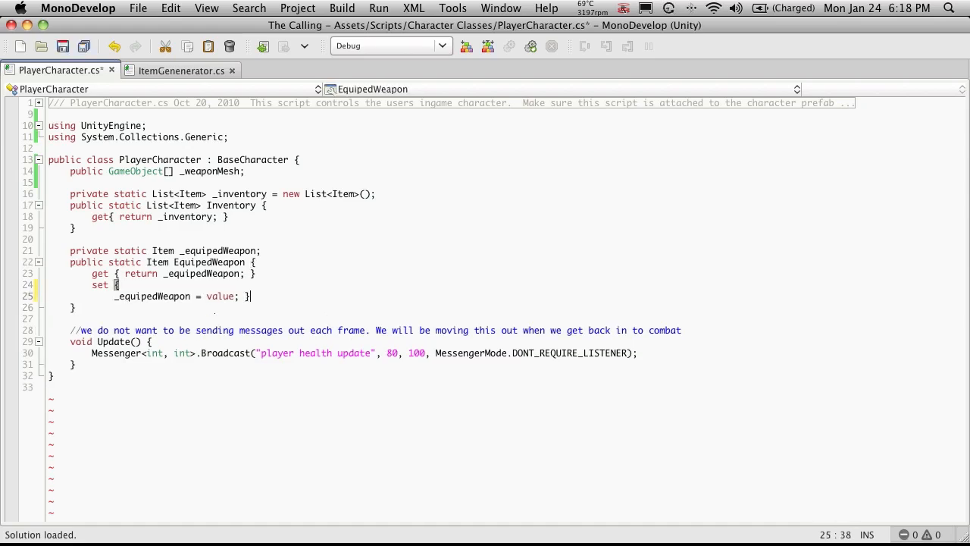
{"action": "key", "text": "Return"}
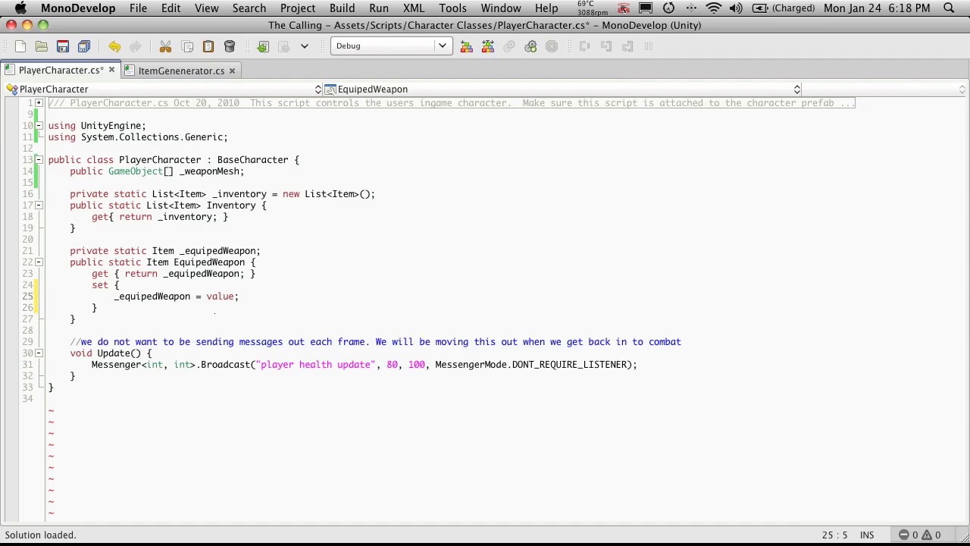
{"action": "left_click", "coordinate": [118, 285]}
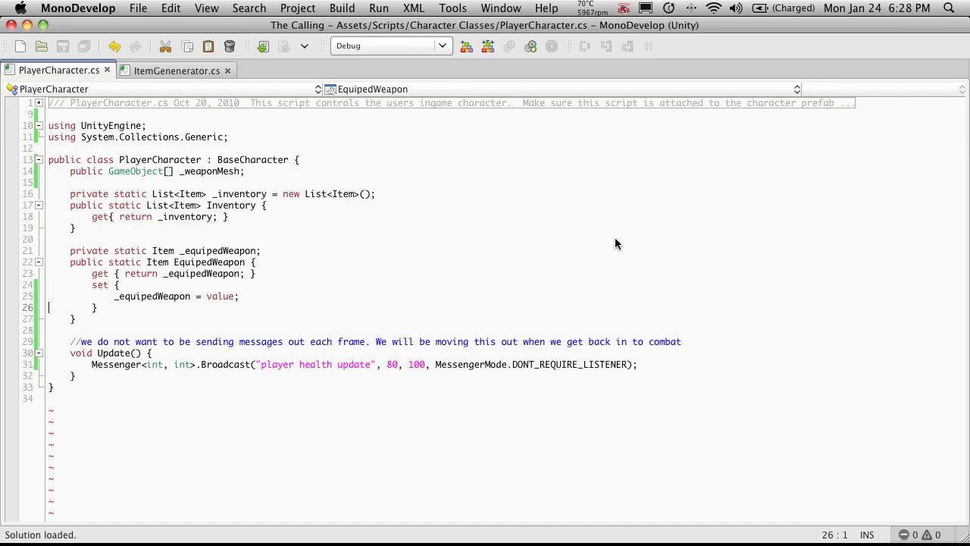
Start a switch on _equipedWeapon.Name inside the setter body
{"action": "left_click", "coordinate": [239, 295]}
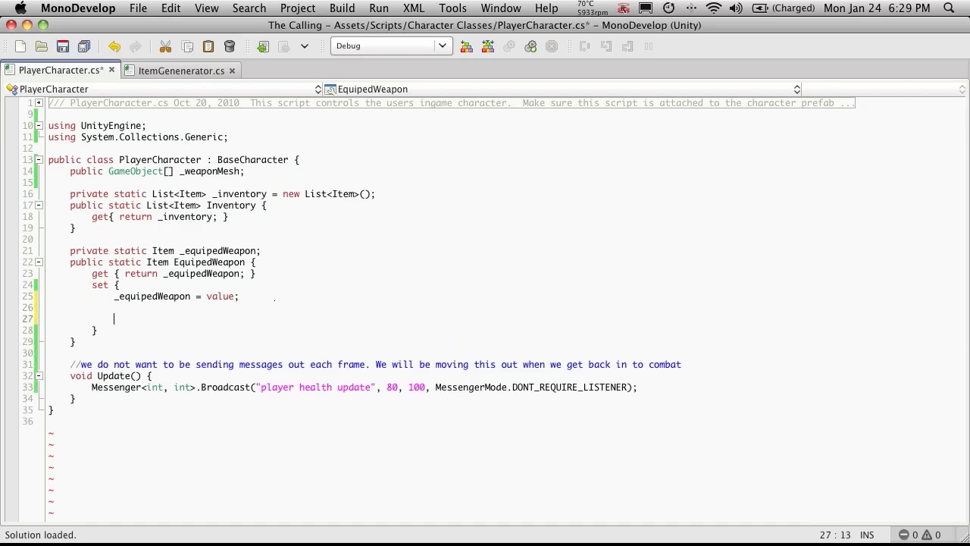
{"action": "type", "text": "switch("}
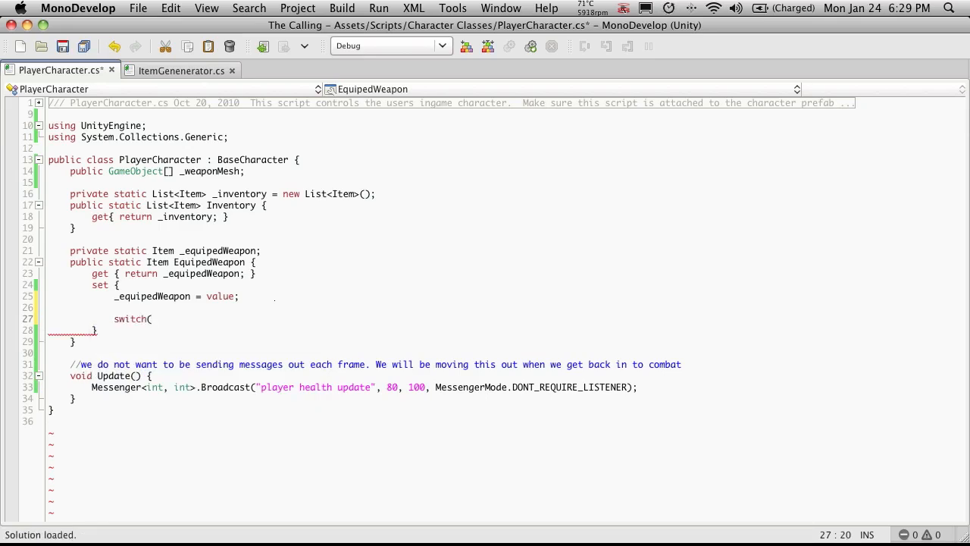
{"action": "type", "text": "_equipedWeapon"}
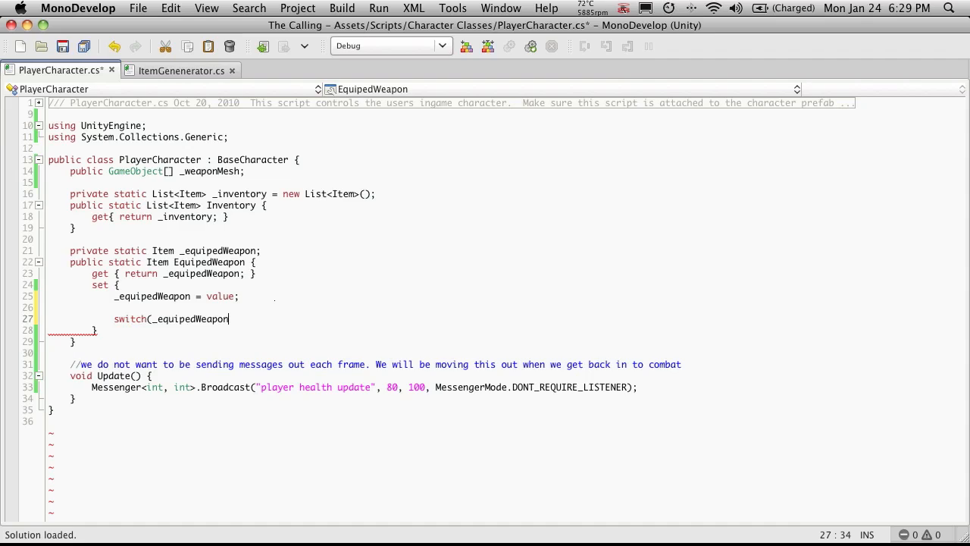
{"action": "type", "text": ".Name) {"}
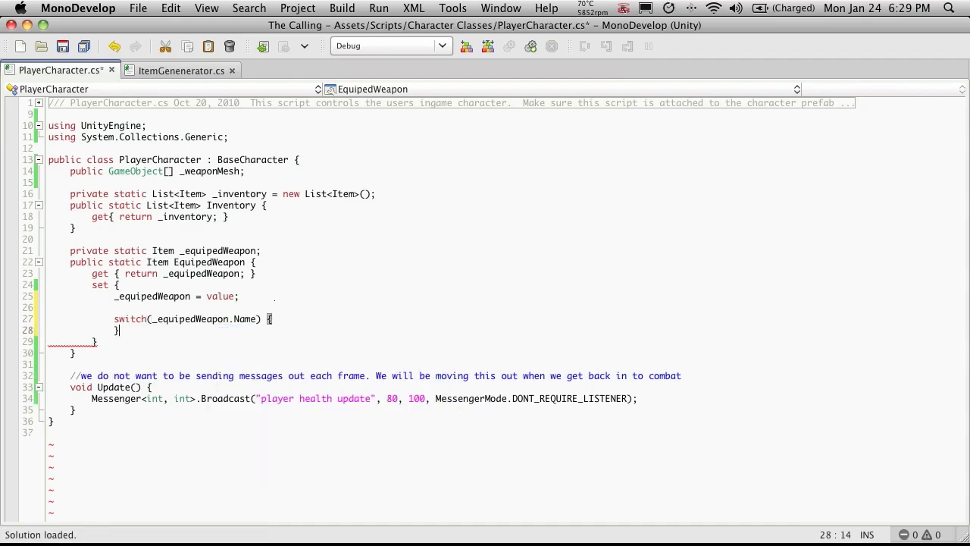
{"action": "key", "text": "Return"}
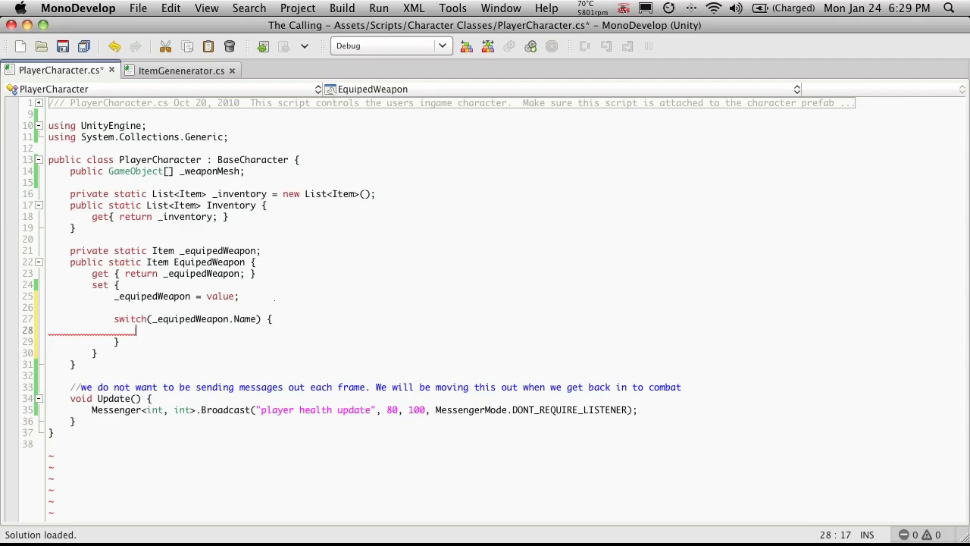
Write case "Sword": with Debug.Log("Sword"); inside the switch
{"action": "type", "text": "case"}
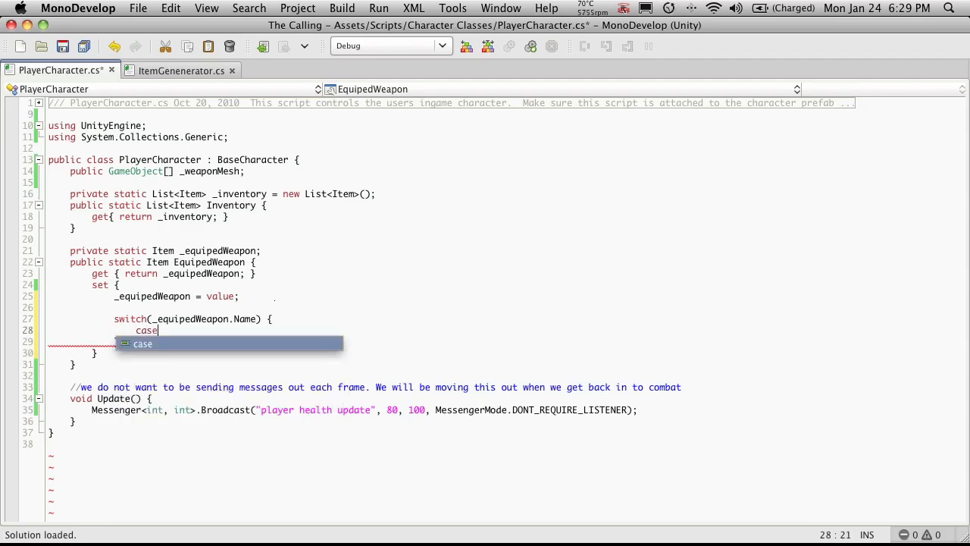
{"action": "type", "text": "\"Sword"}
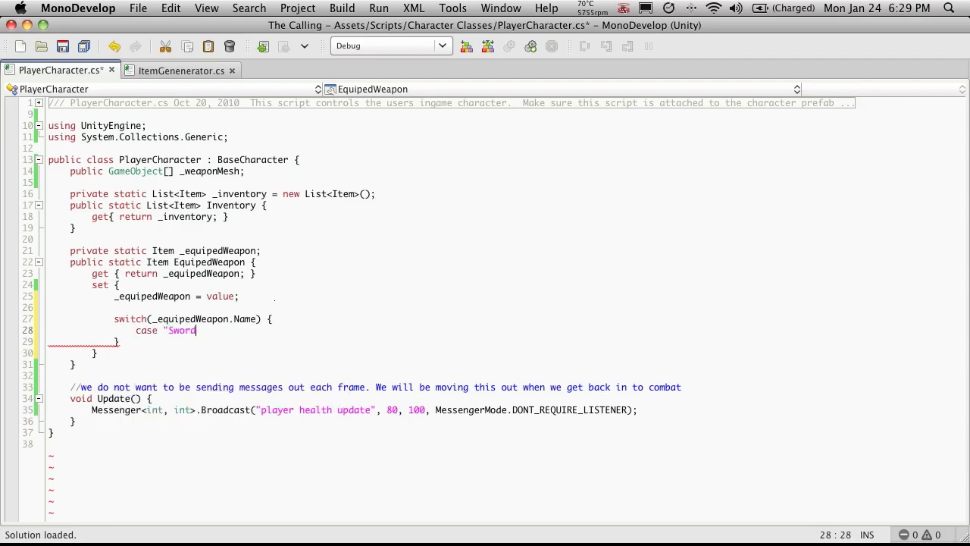
{"action": "type", "text": "\":"}
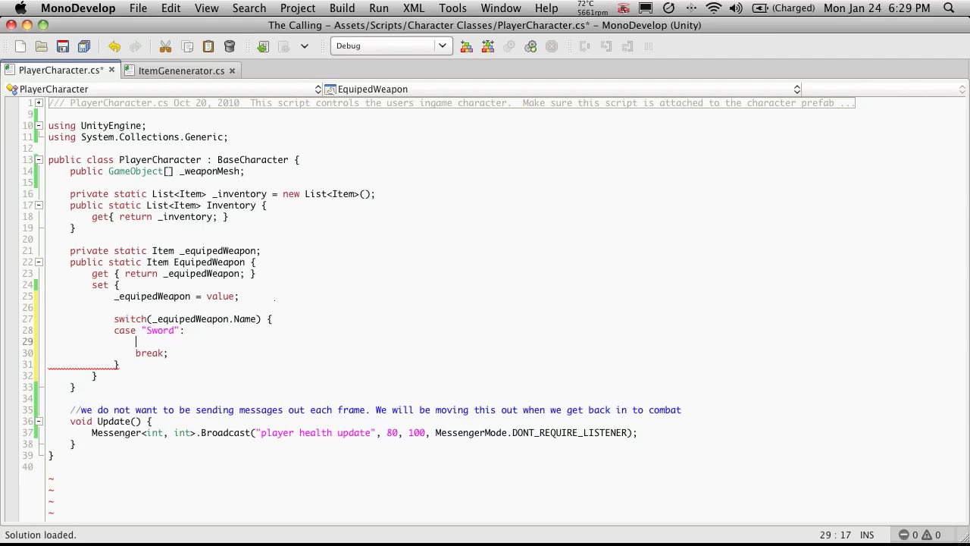
{"action": "type", "text": "Debug"}
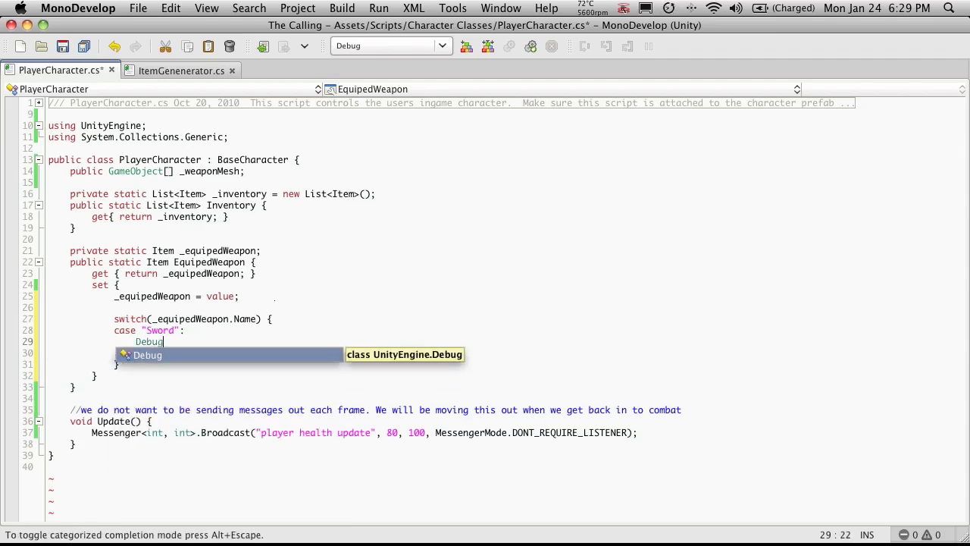
{"action": "type", "text": ".Log(\"Swor"}
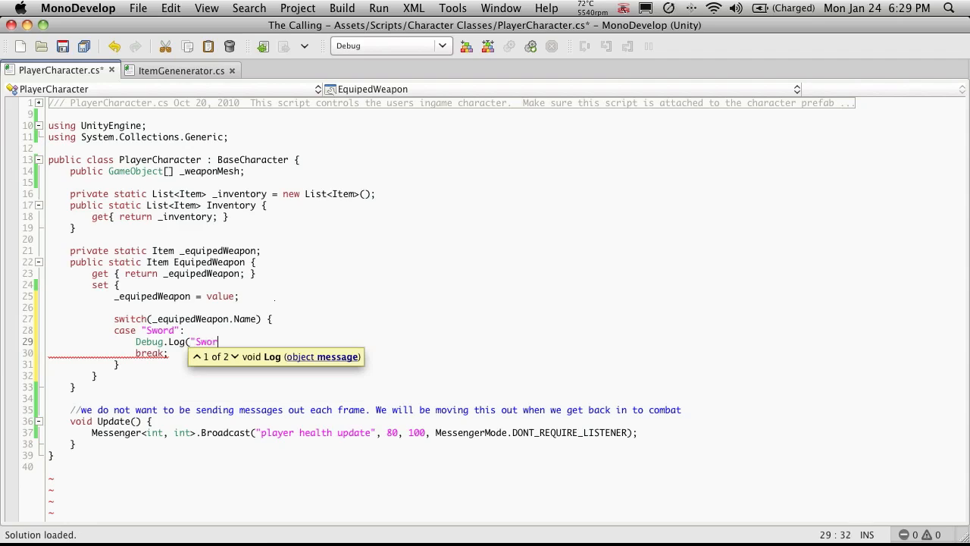
{"action": "type", "text": "d\""}
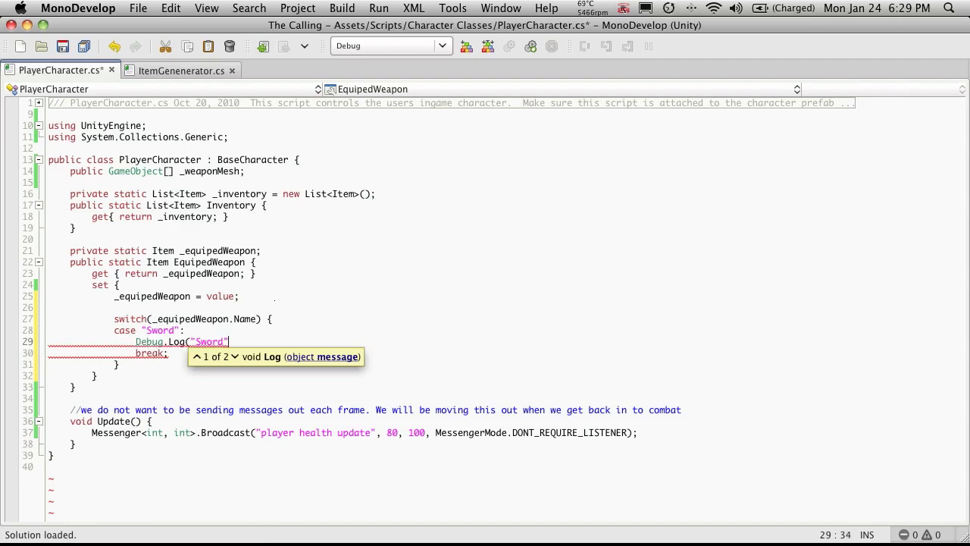
{"action": "type", "text": ");"}
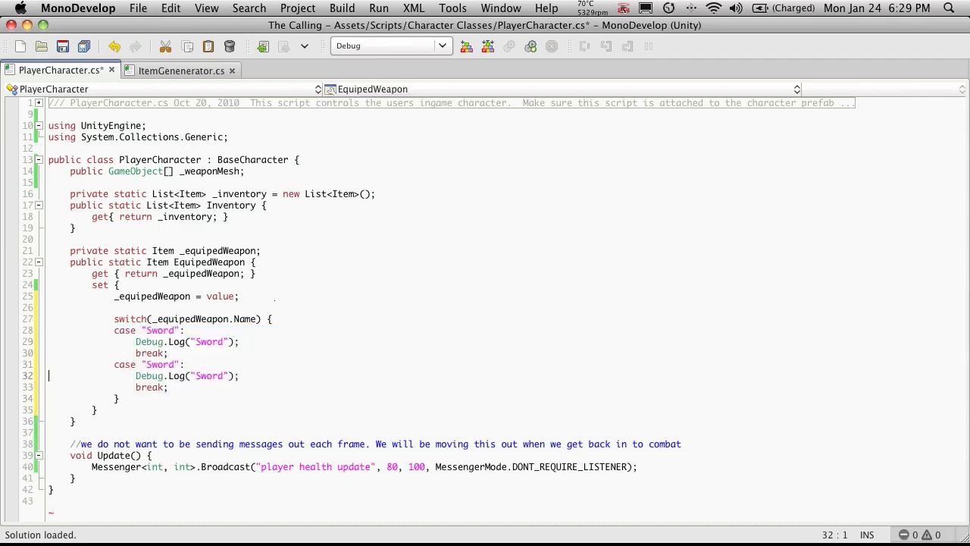
Turn the first copied case into Silifi, logging "Silifi"
{"action": "type", "text": "Si"}
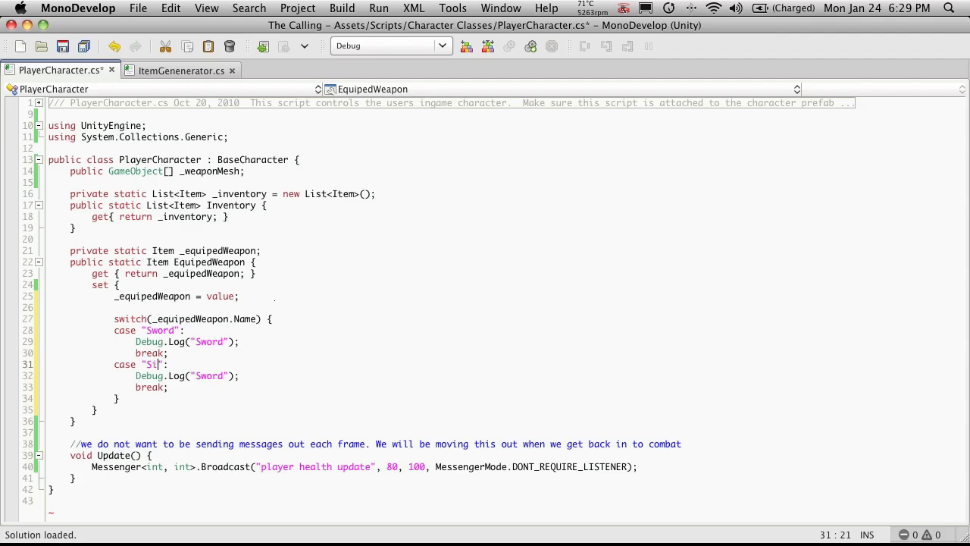
{"action": "type", "text": "lifi"}
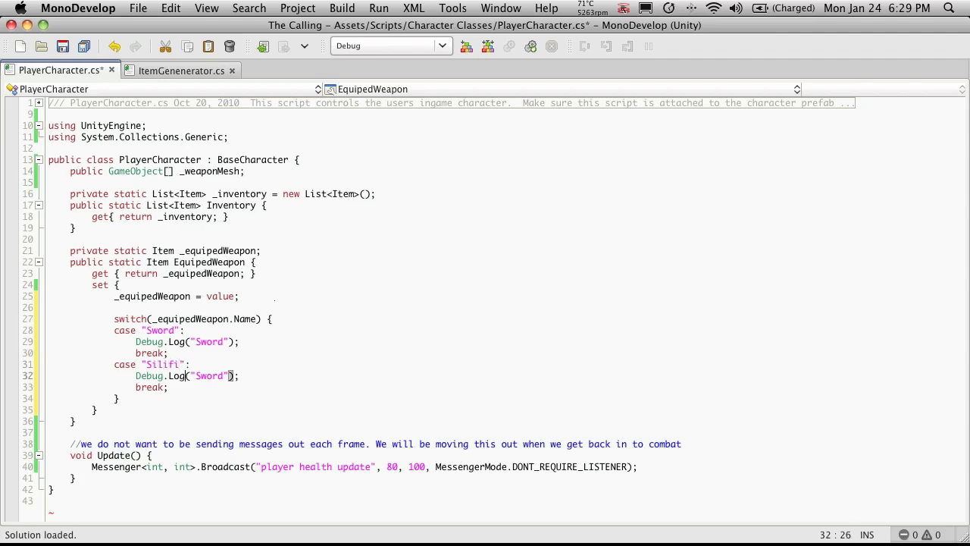
{"action": "double_click", "coordinate": [211, 376]}
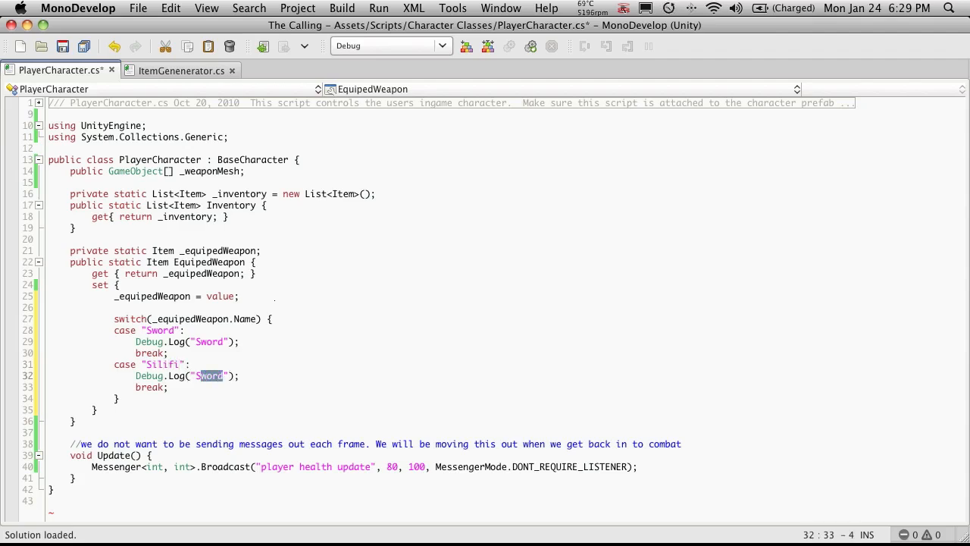
{"action": "type", "text": "Silifi"}
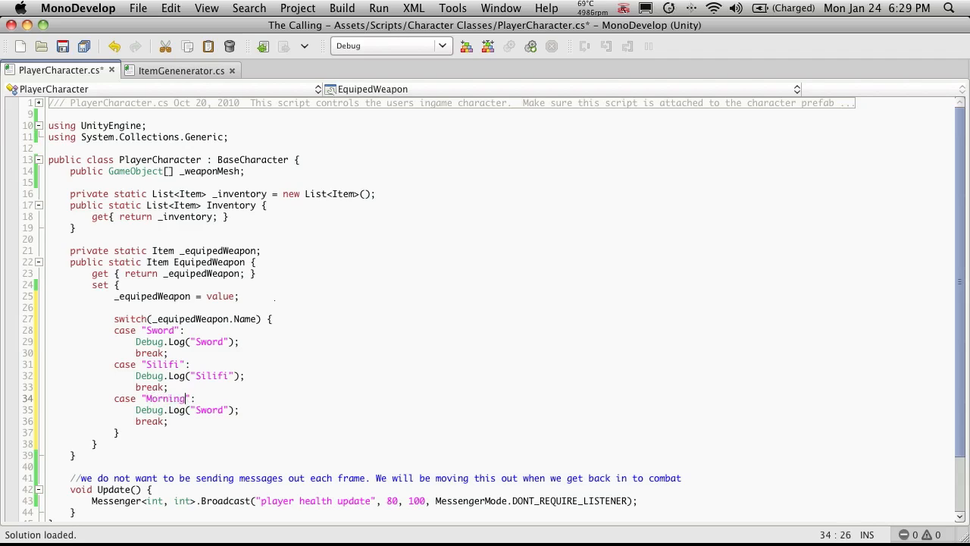
Turn the next copied case into Morningstar, logging "Morningstar"
{"action": "type", "text": "star"}
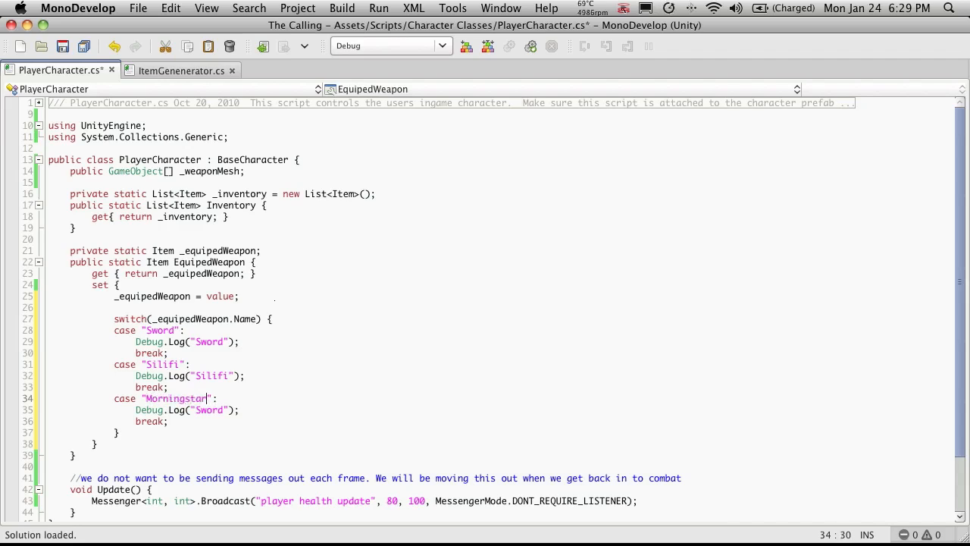
{"action": "double_click", "coordinate": [209, 409]}
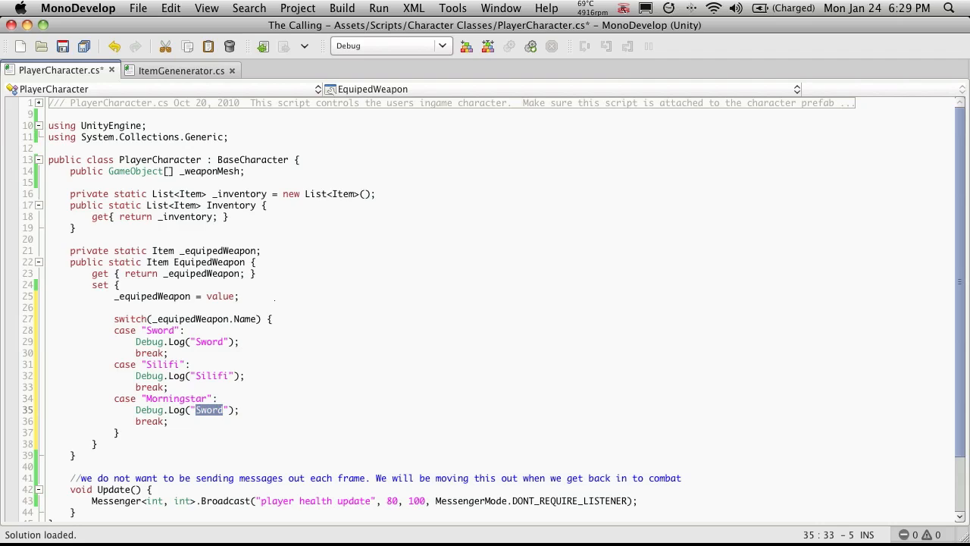
{"action": "type", "text": "Morning"}
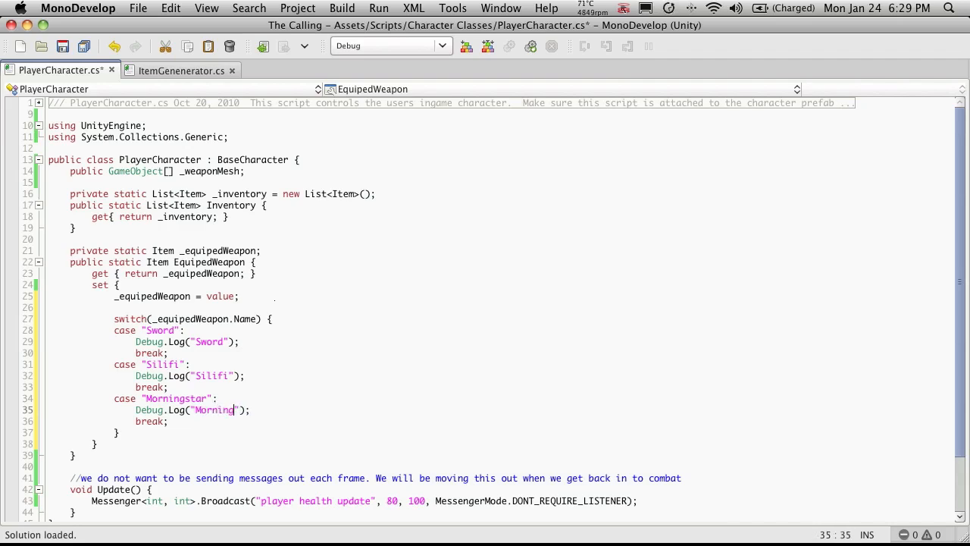
{"action": "type", "text": "star"}
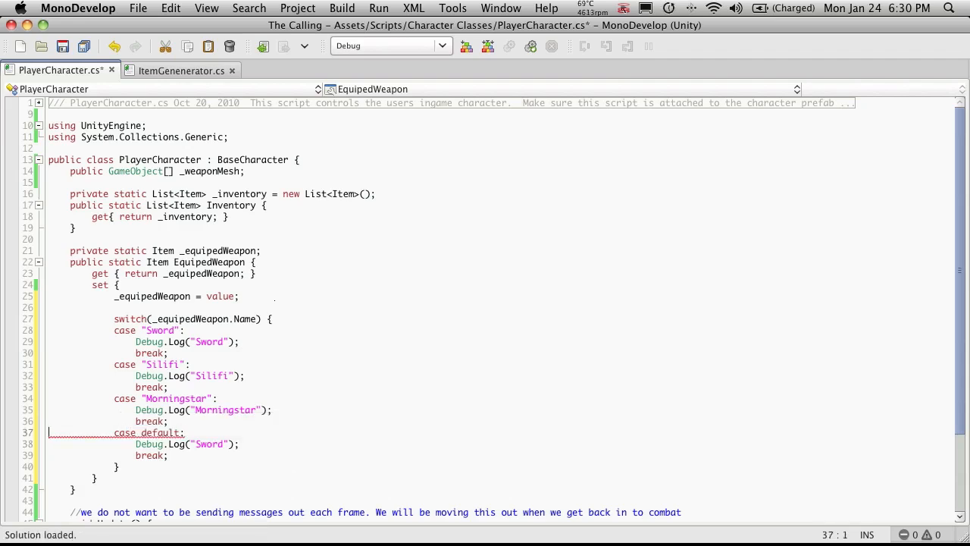
Make the last case default: and change its Debug.Log string to "Fist"
{"action": "left_click", "coordinate": [141, 434]}
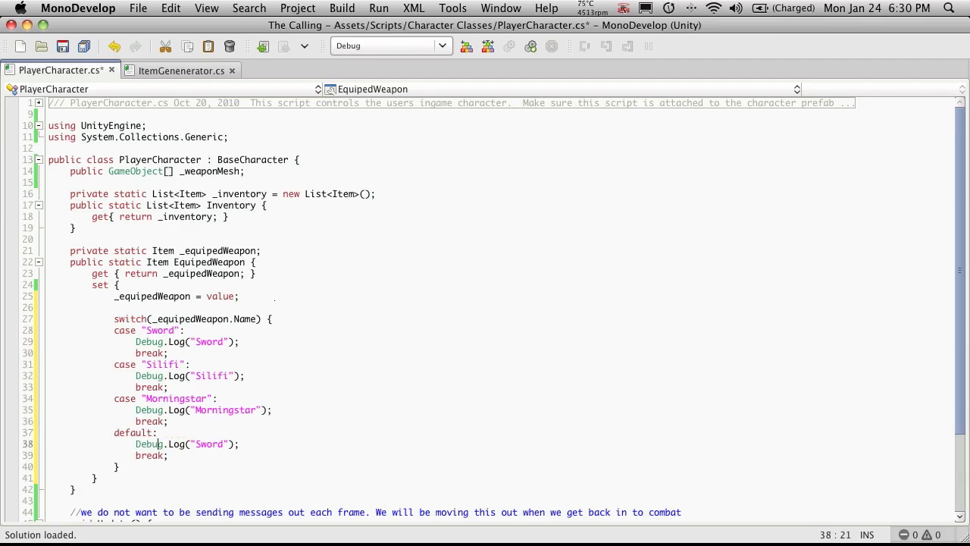
{"action": "double_click", "coordinate": [207, 444]}
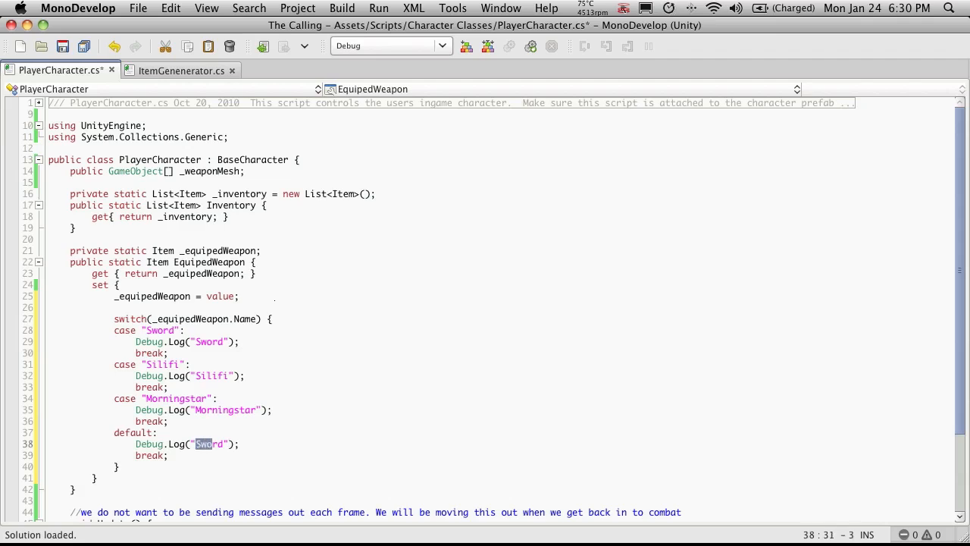
{"action": "type", "text": "F"}
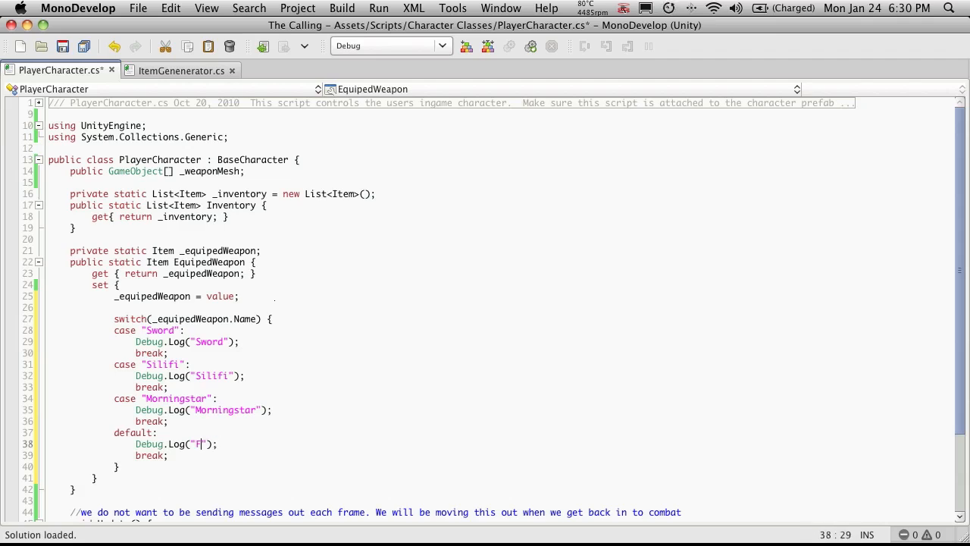
{"action": "type", "text": "ist"}
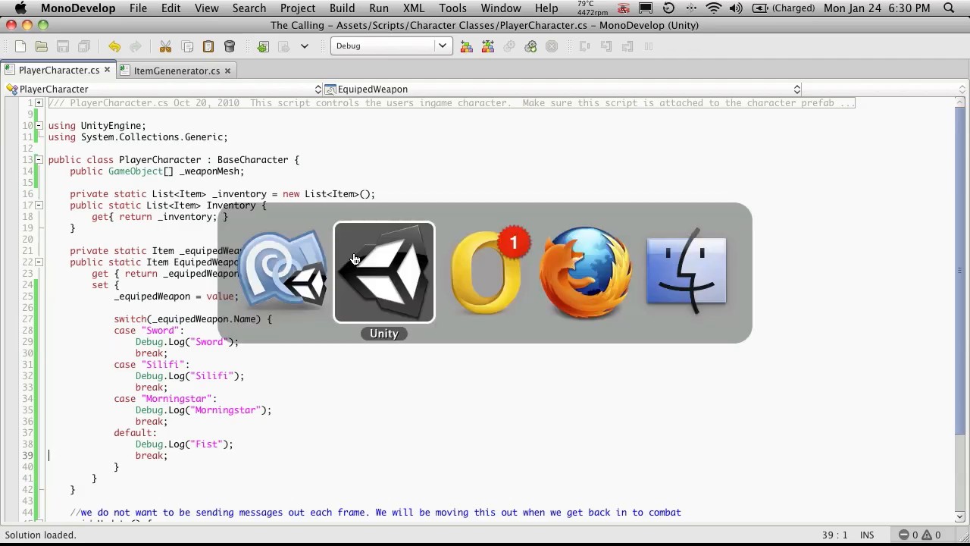
Bring Unity to the front with the Level1 scene and its console warnings
{"action": "left_click", "coordinate": [383, 273]}
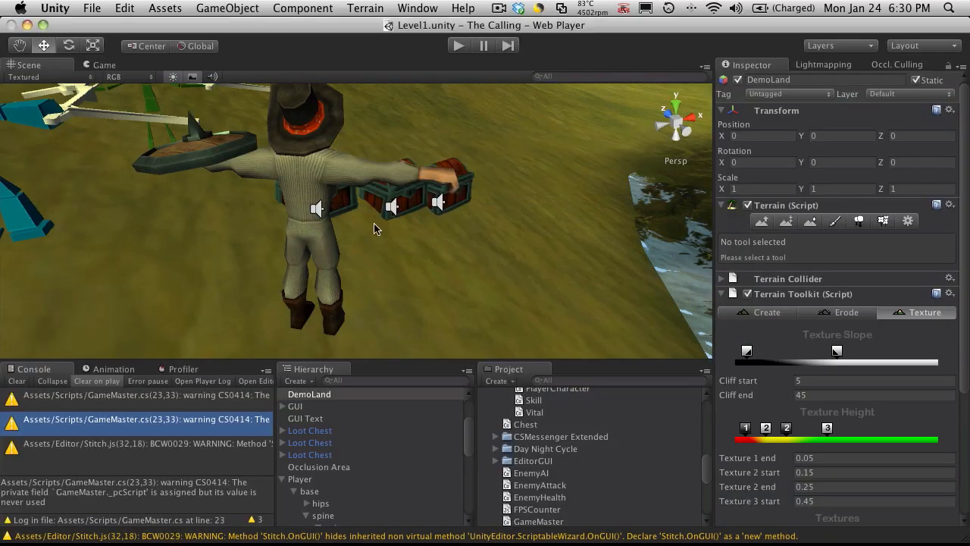
{"action": "mouse_move", "coordinate": [231, 369]}
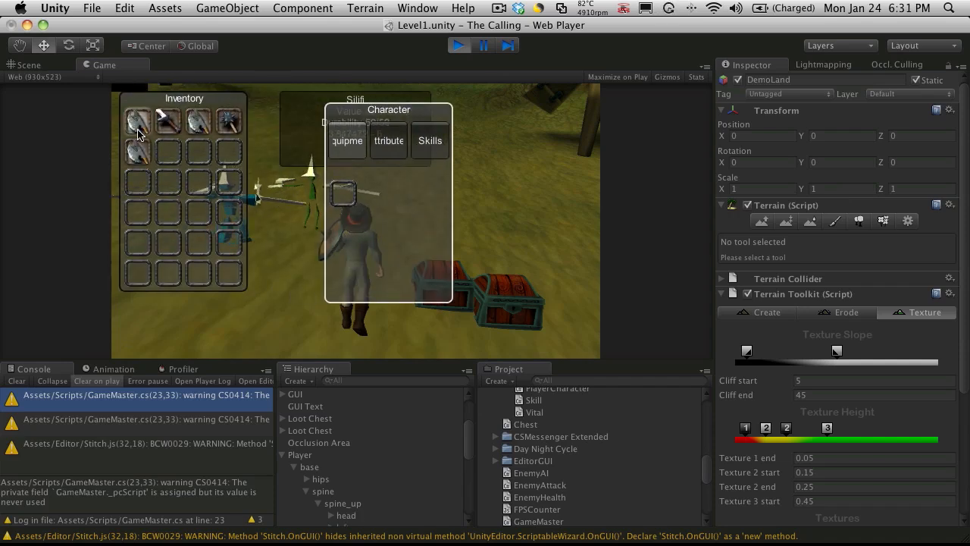
Equip Silifi, Sword and Morningstar from the inventory so each name logs in the console
{"action": "double_click", "coordinate": [136, 122]}
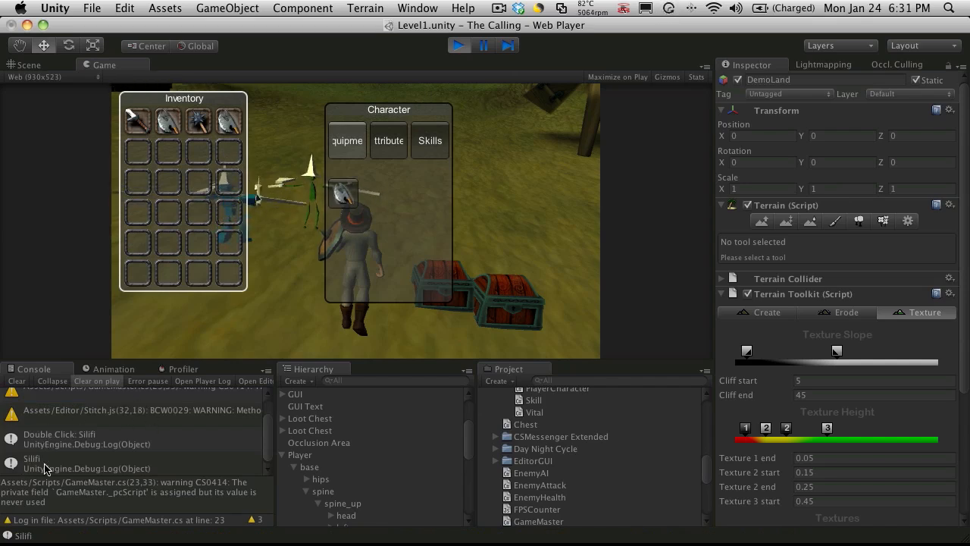
{"action": "mouse_move", "coordinate": [137, 120]}
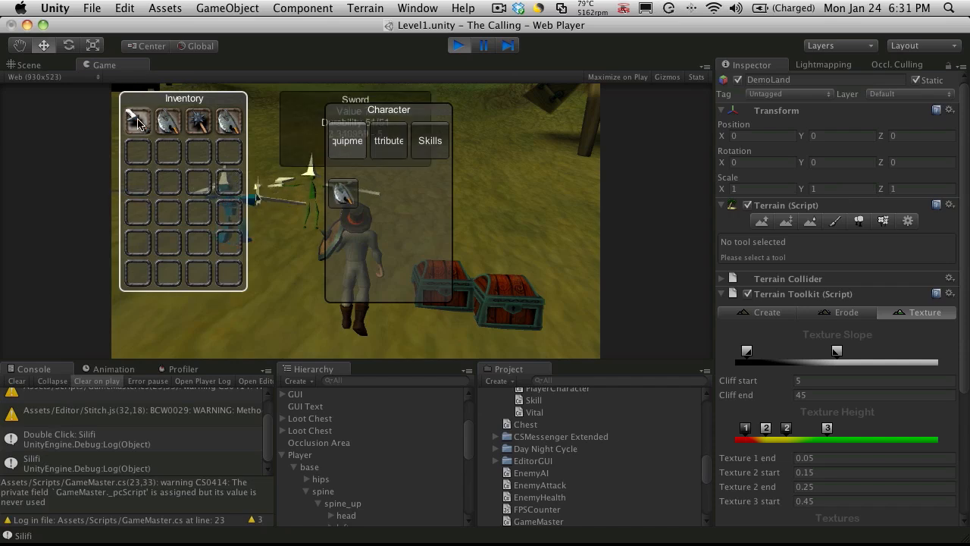
{"action": "double_click", "coordinate": [137, 121]}
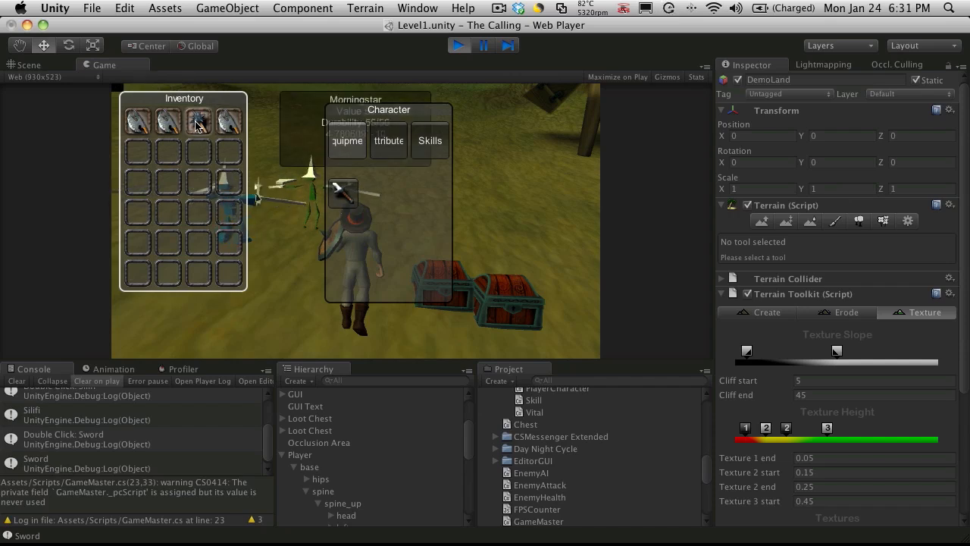
{"action": "double_click", "coordinate": [197, 122]}
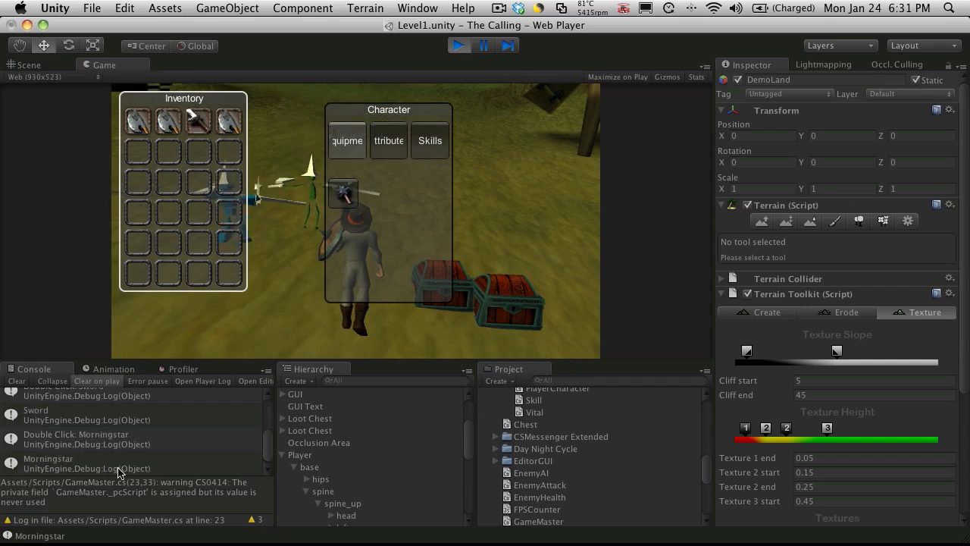